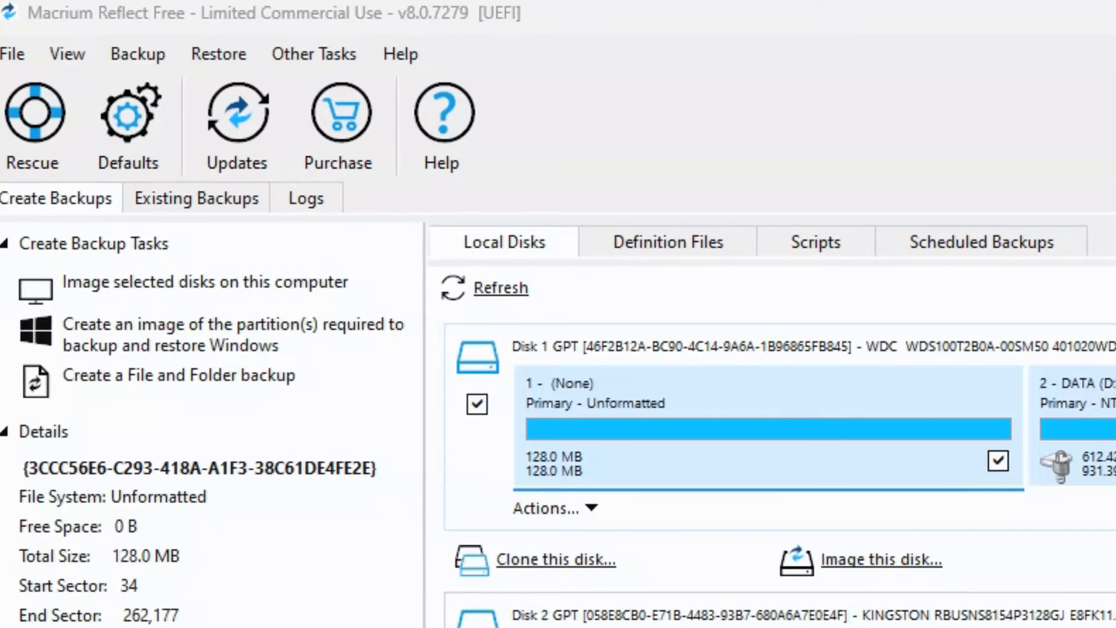
Launch Rescue Media Builder from the Reflect toolbar.
{"action": "left_click", "coordinate": [313, 54]}
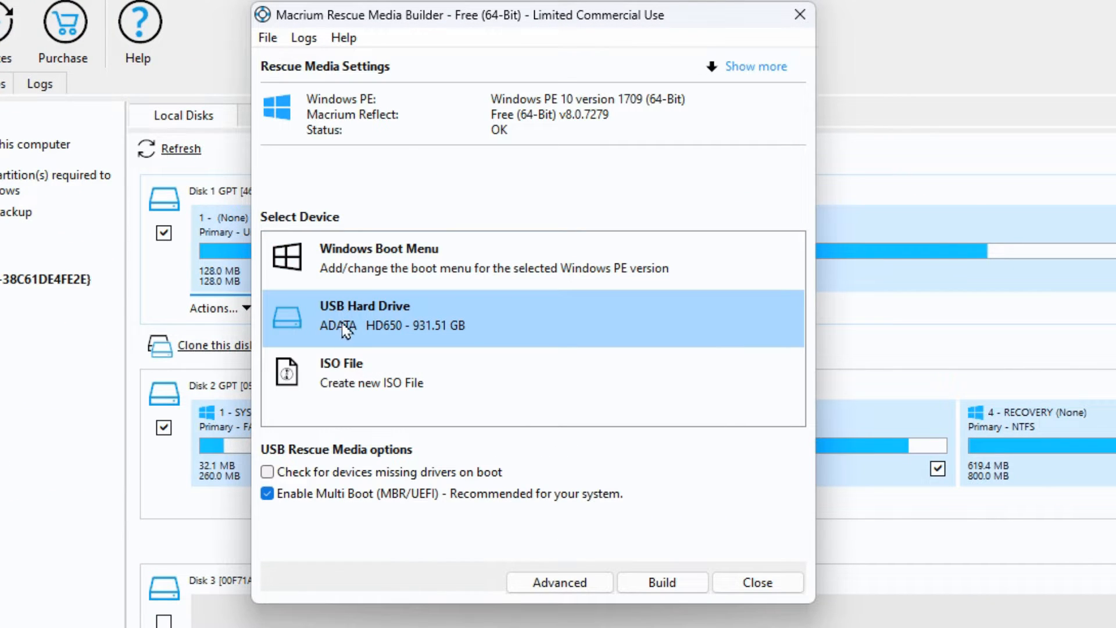
{"action": "mouse_move", "coordinate": [396, 195]}
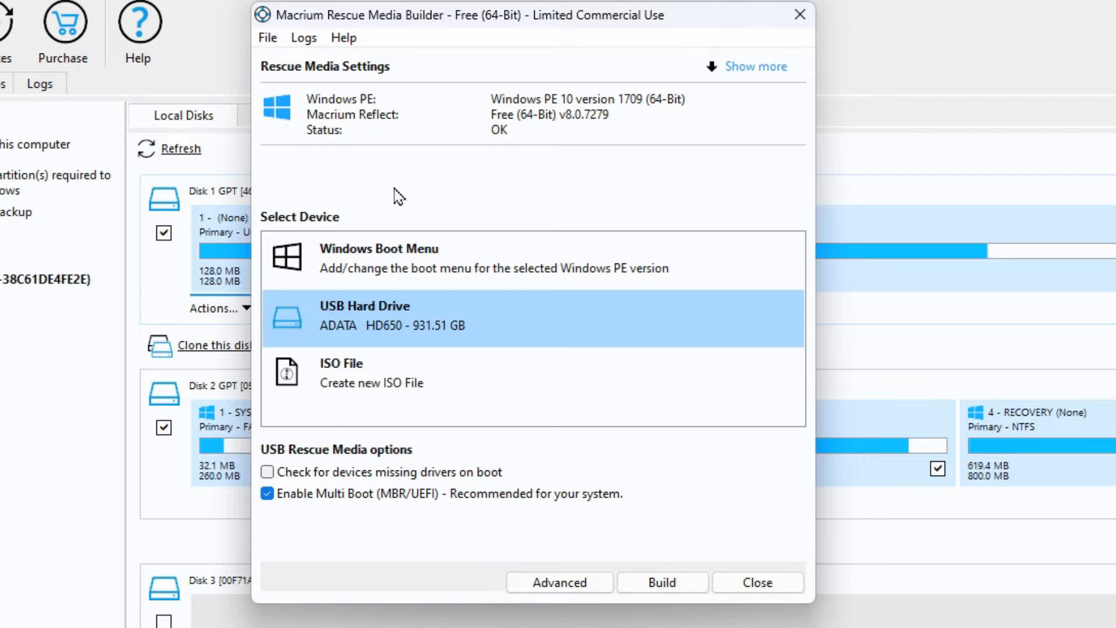
{"action": "mouse_move", "coordinate": [355, 328]}
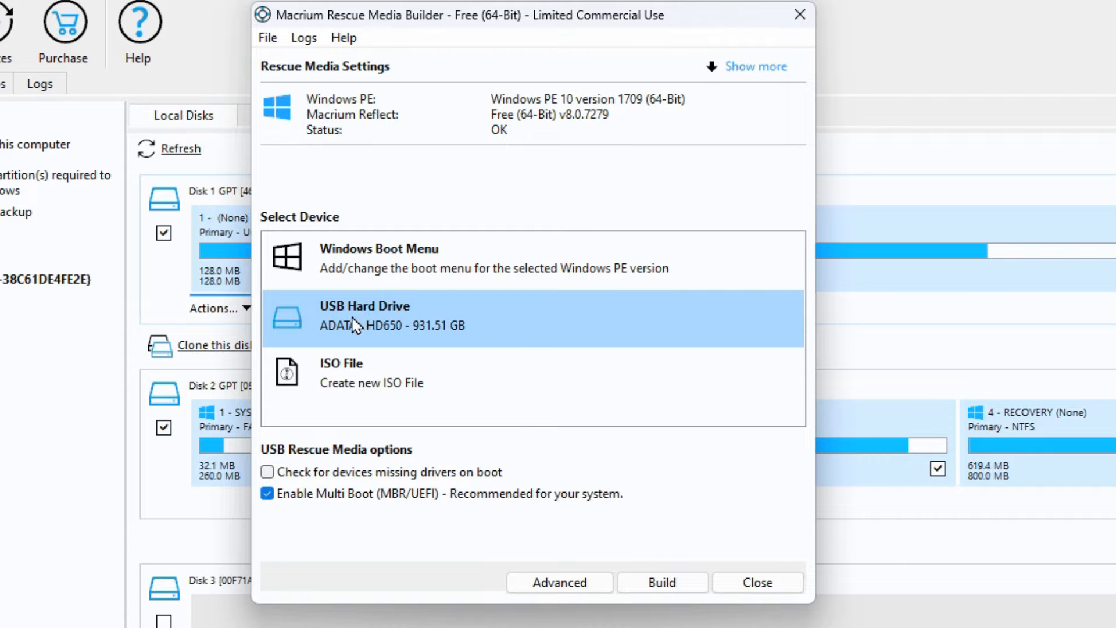
{"action": "mouse_move", "coordinate": [394, 329]}
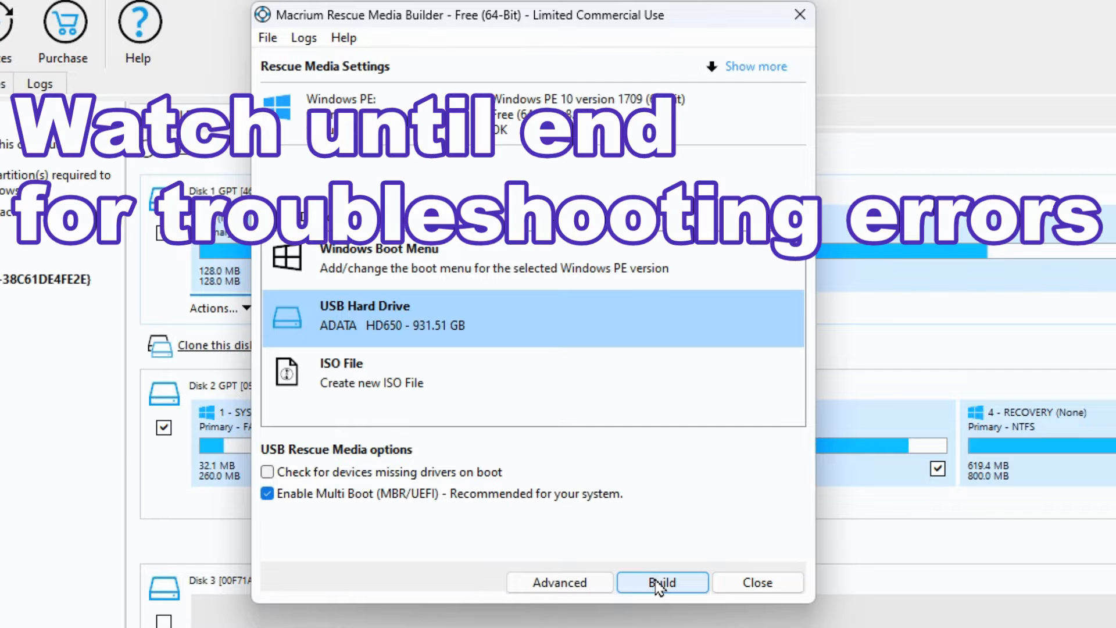
{"action": "mouse_move", "coordinate": [647, 493]}
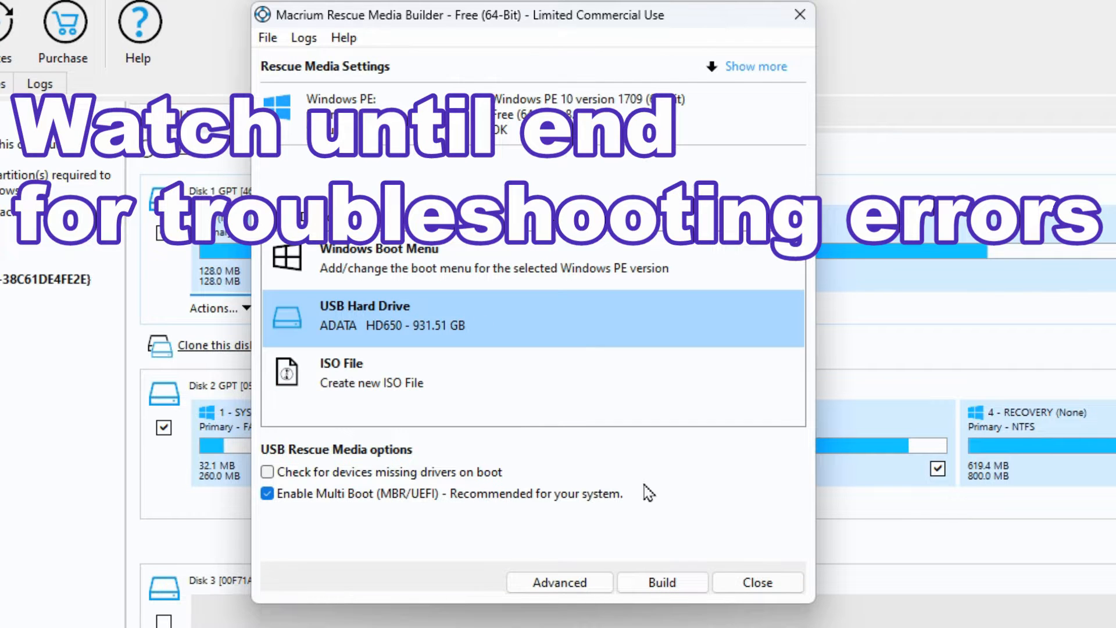
{"action": "mouse_move", "coordinate": [662, 582]}
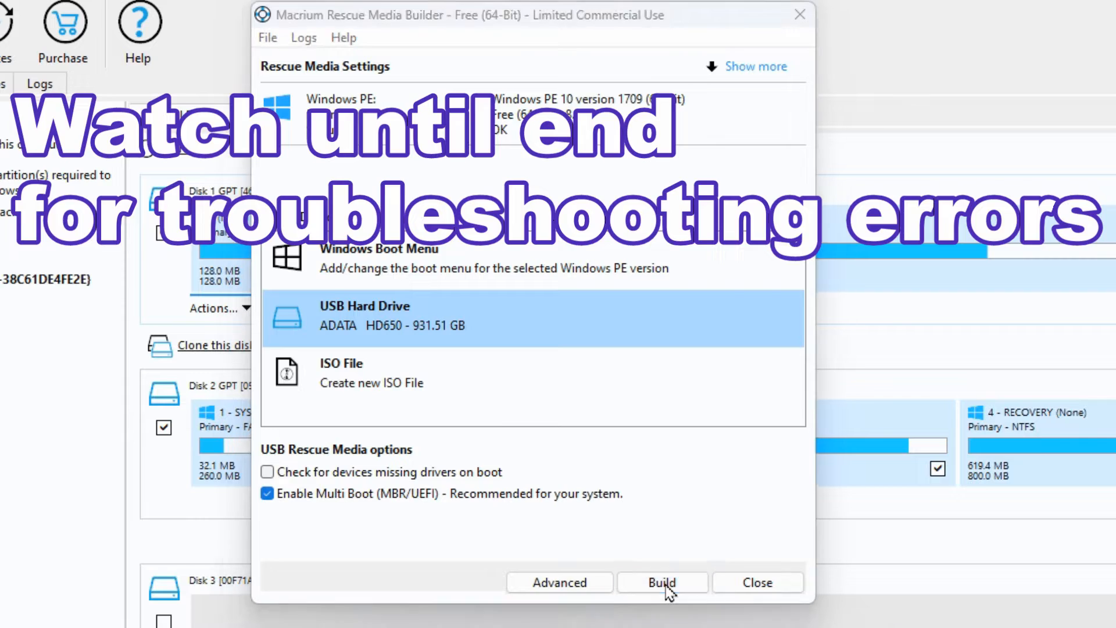
Build the rescue media, agreeing to the backup-only and restore-only free license conditions.
{"action": "left_click", "coordinate": [660, 583]}
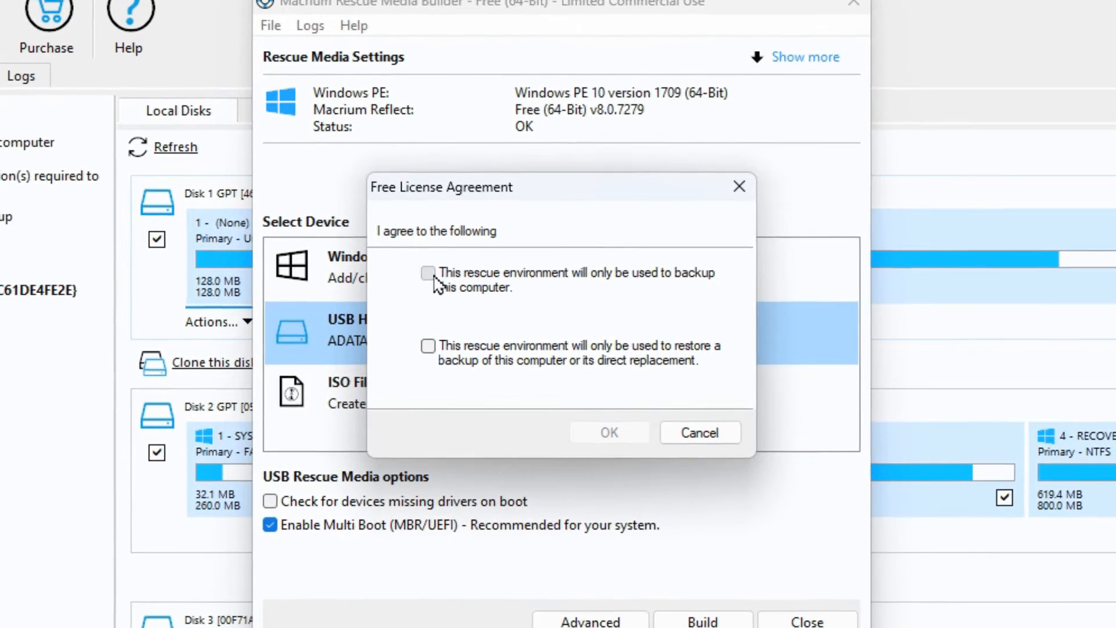
{"action": "left_click", "coordinate": [429, 273]}
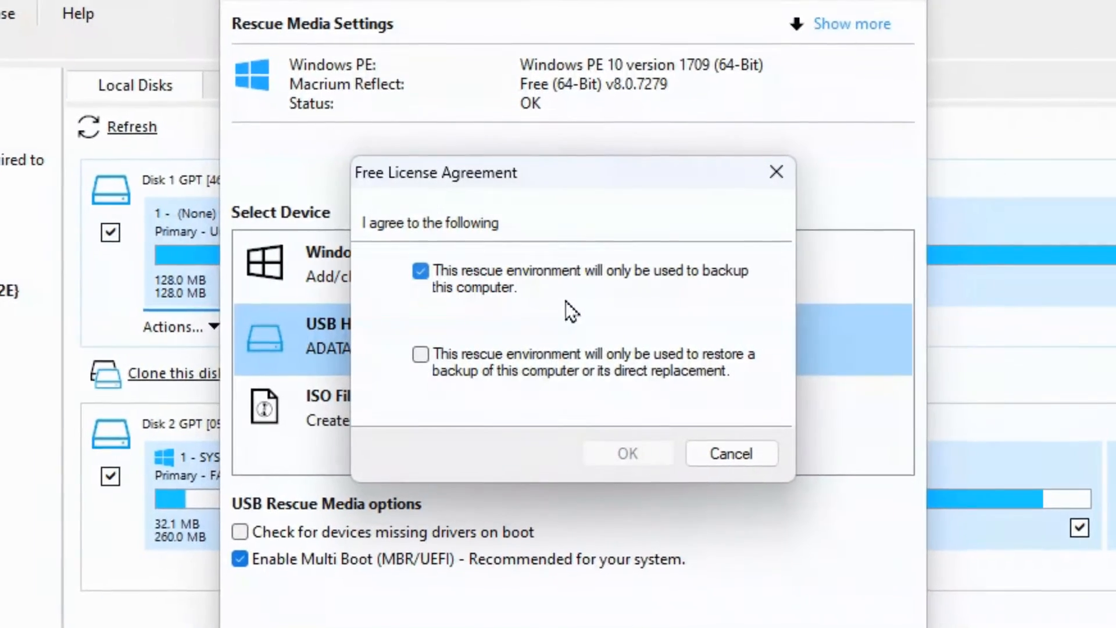
{"action": "left_click", "coordinate": [419, 355]}
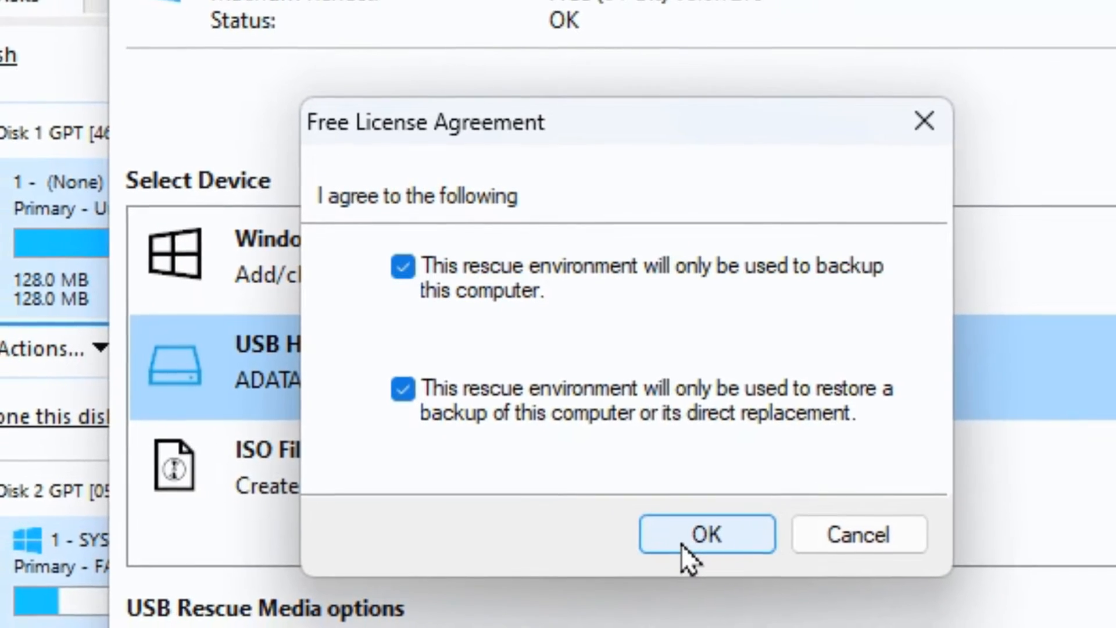
{"action": "left_click", "coordinate": [706, 534]}
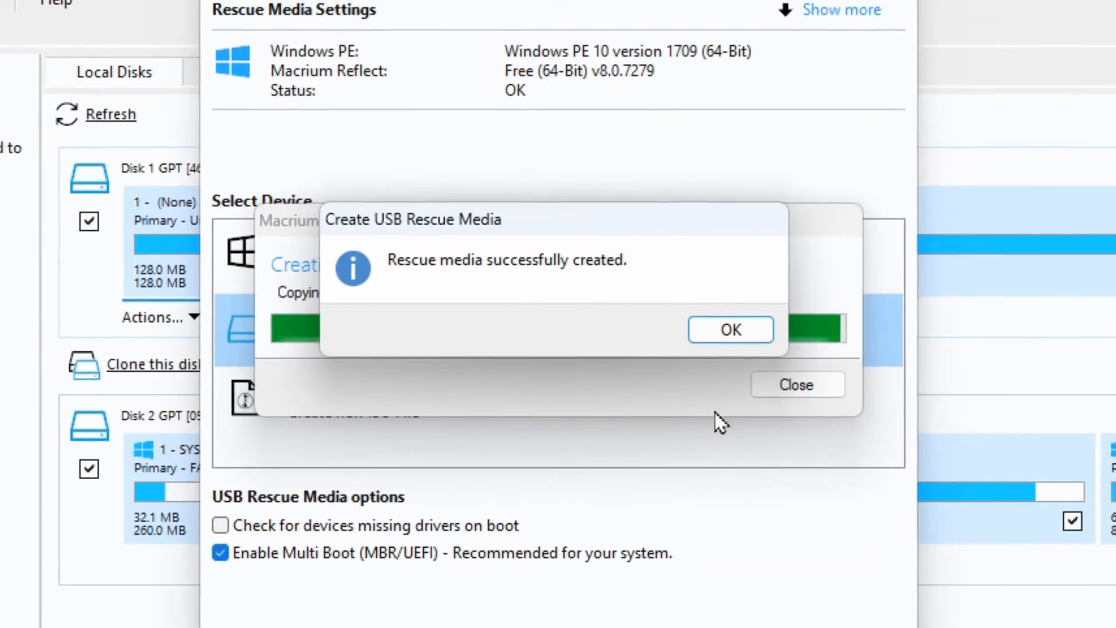
Acknowledge the 'Rescue media successfully created' message for the MACRIUM_PE (E:) drive.
{"action": "left_click", "coordinate": [729, 329]}
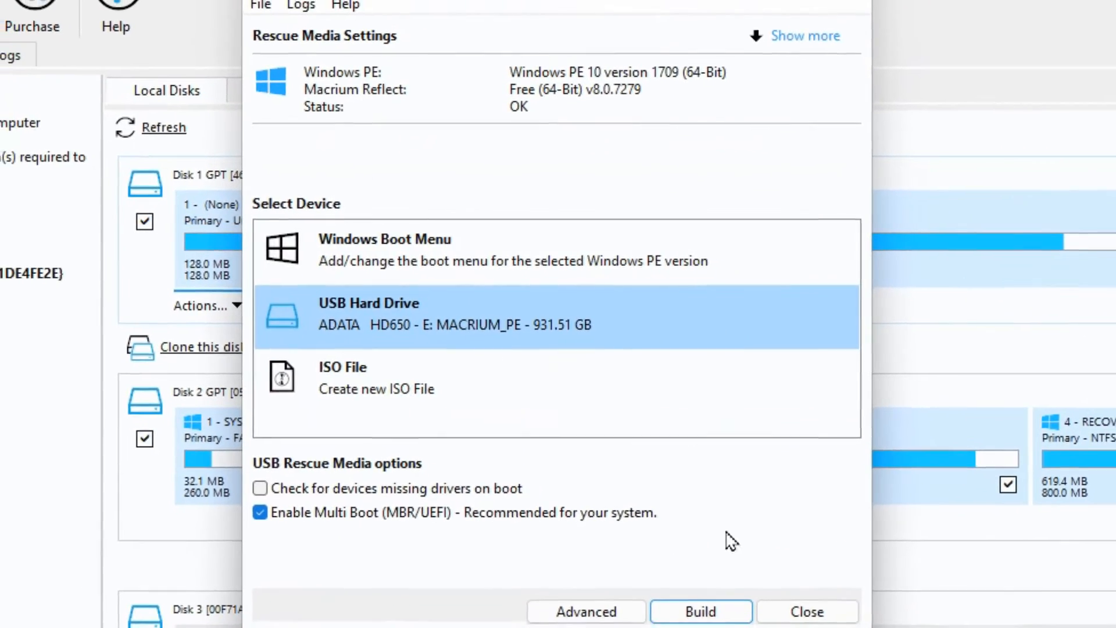
{"action": "left_click", "coordinate": [806, 612]}
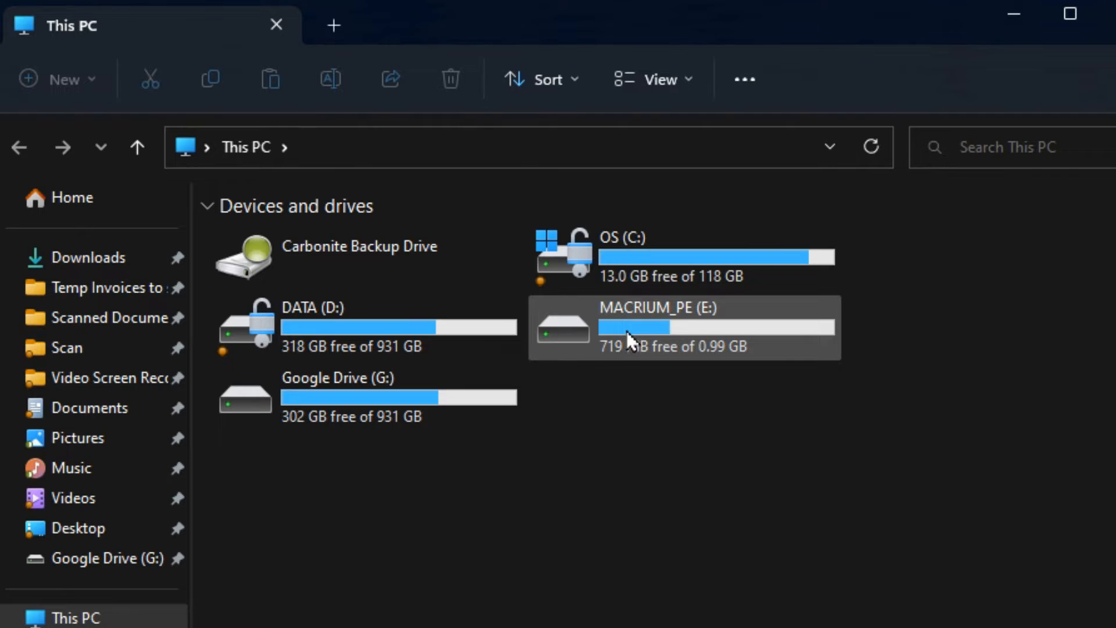
{"action": "mouse_move", "coordinate": [664, 333]}
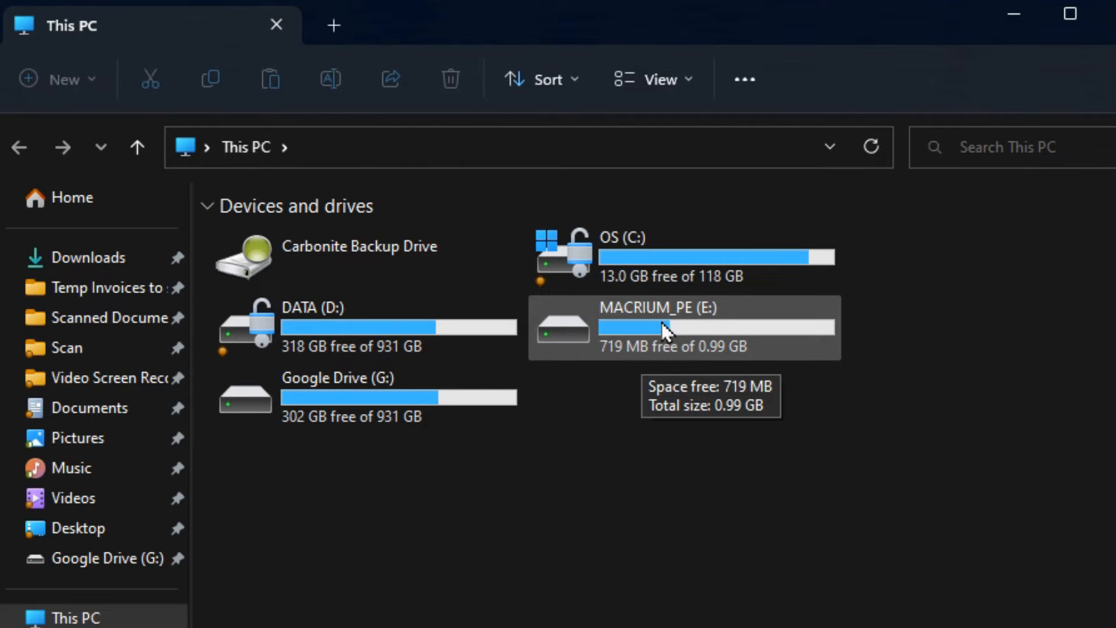
{"action": "mouse_move", "coordinate": [686, 338]}
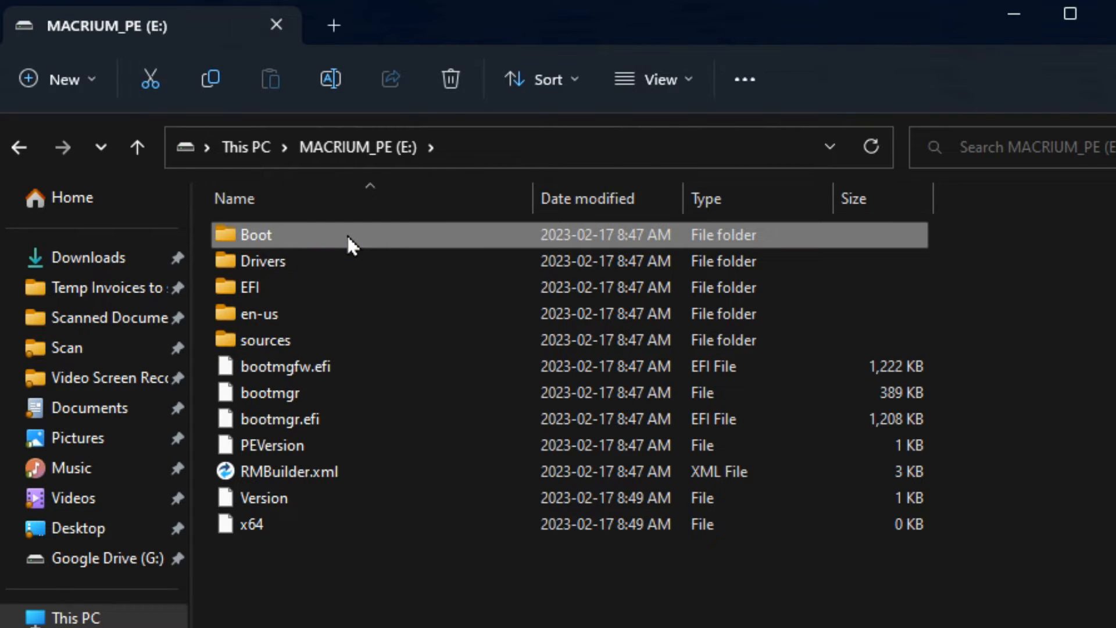
{"action": "mouse_move", "coordinate": [328, 366]}
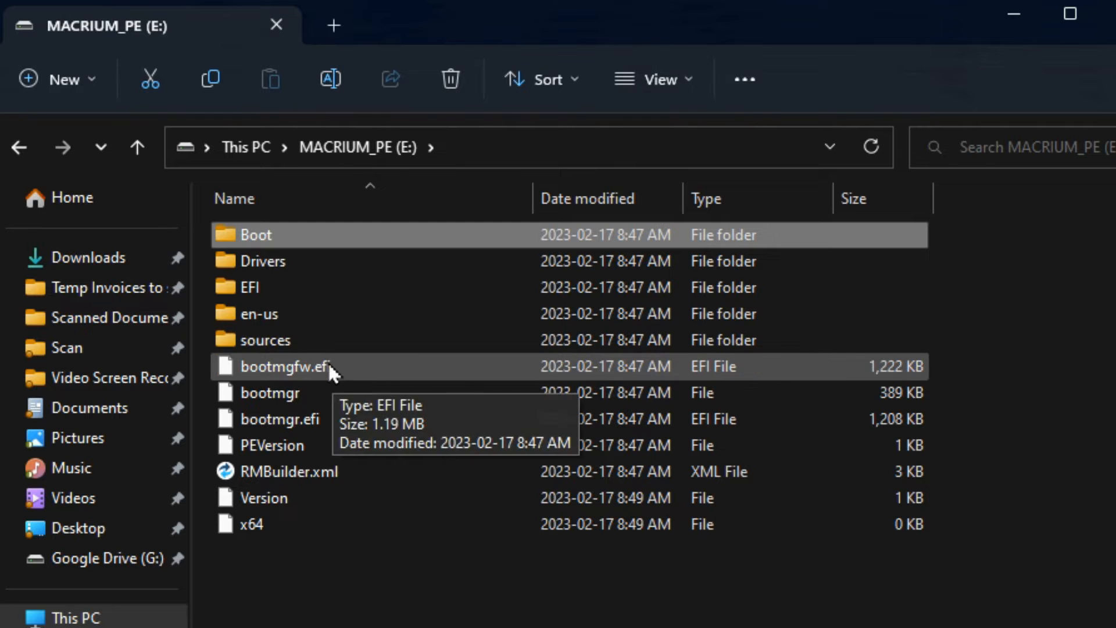
{"action": "mouse_move", "coordinate": [347, 503]}
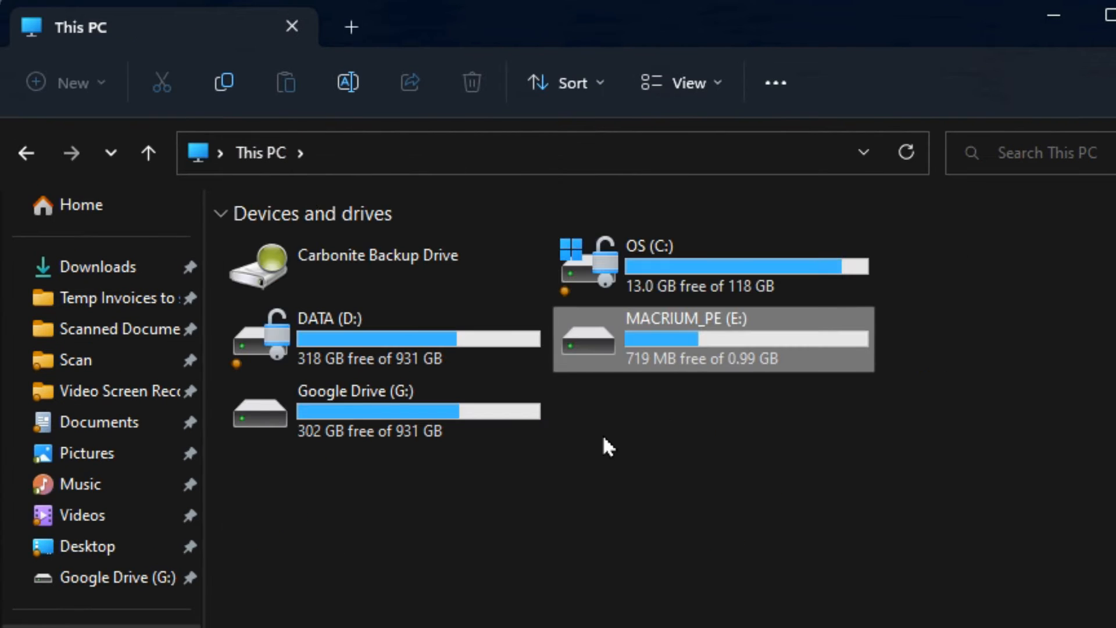
{"action": "mouse_move", "coordinate": [660, 441]}
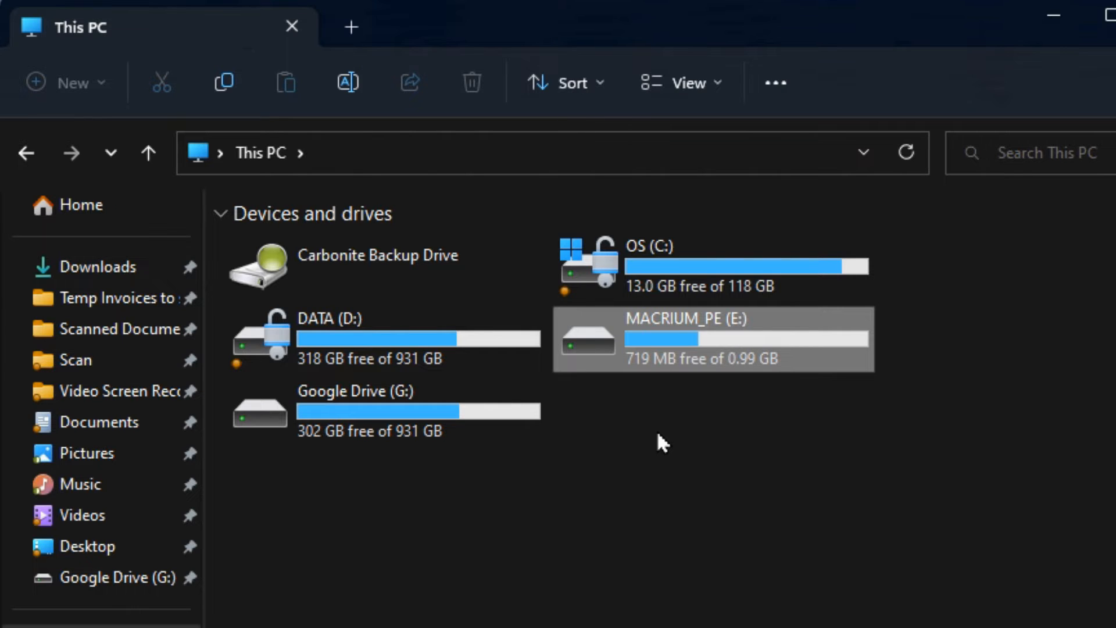
{"action": "mouse_move", "coordinate": [667, 436]}
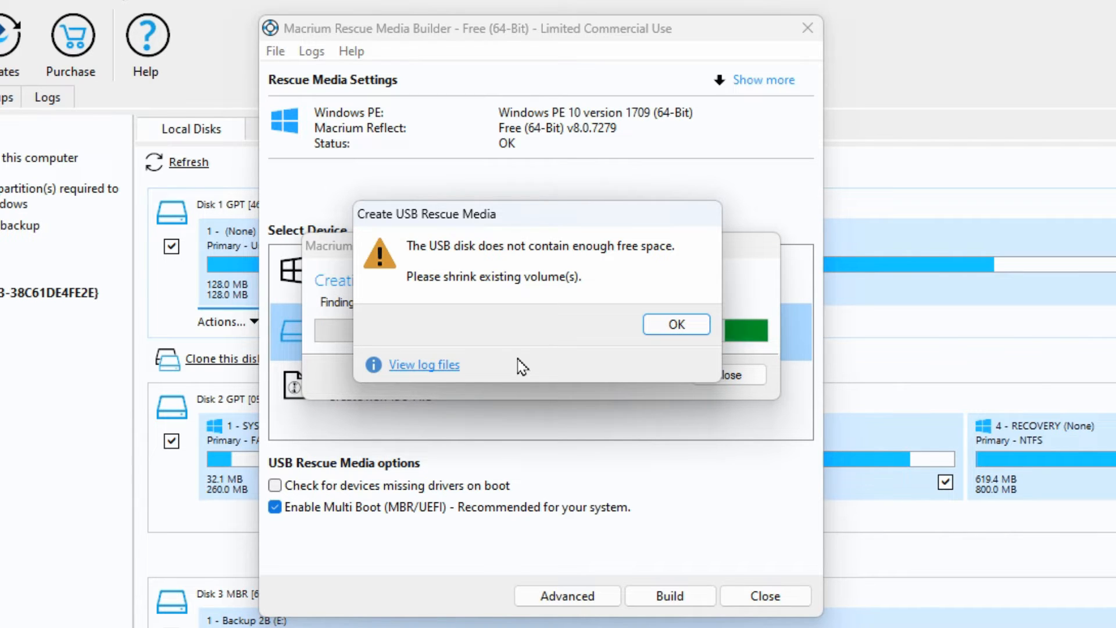
{"action": "mouse_move", "coordinate": [603, 311]}
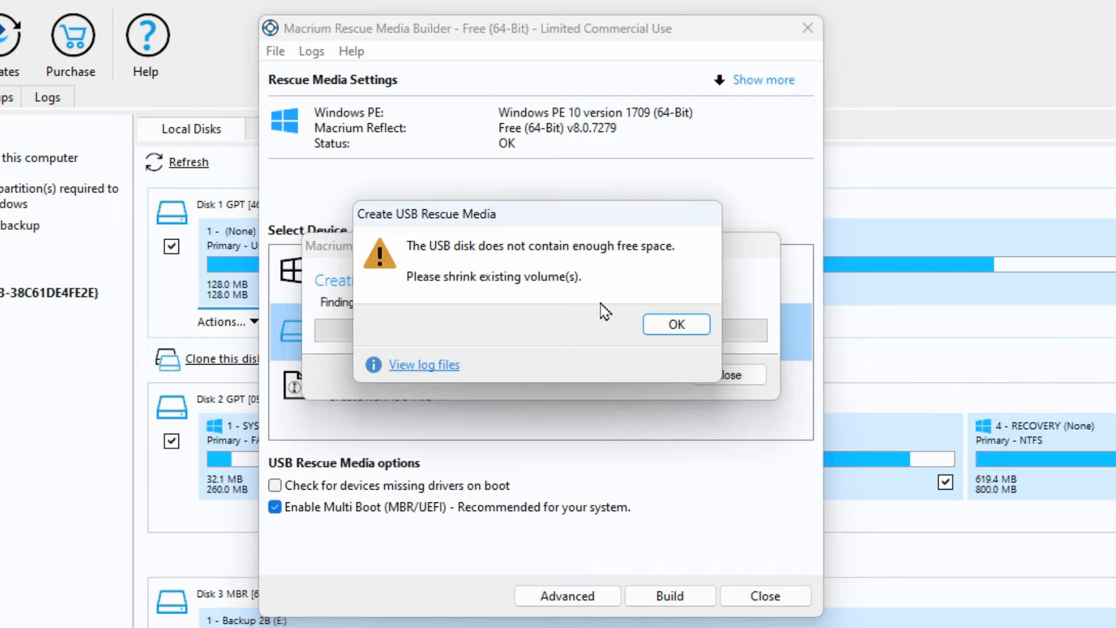
{"action": "mouse_move", "coordinate": [539, 271]}
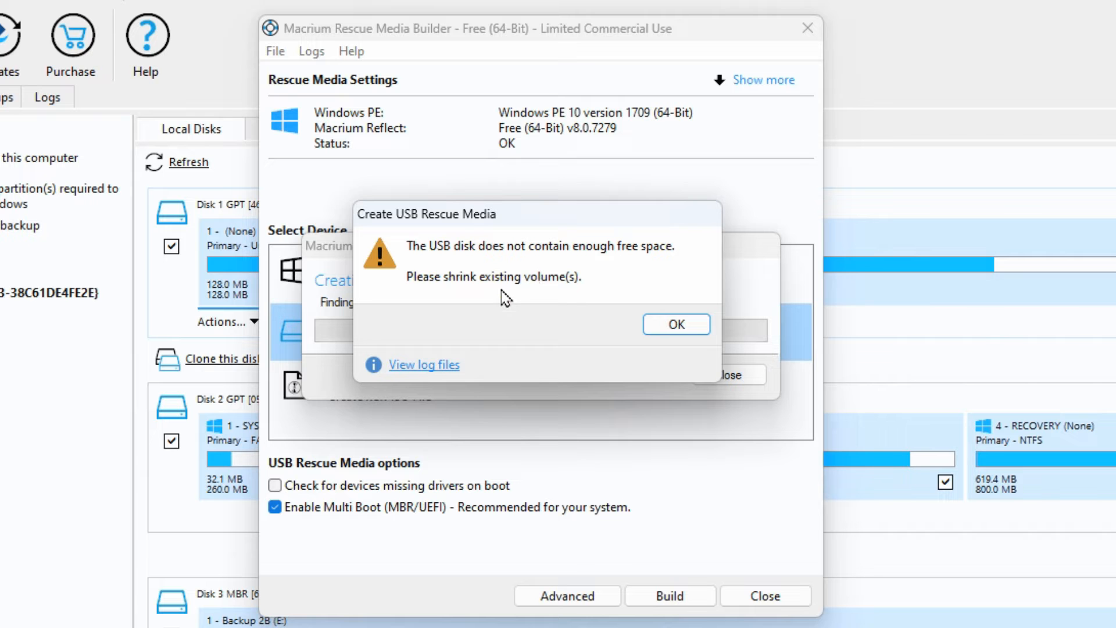
{"action": "mouse_move", "coordinate": [502, 289]}
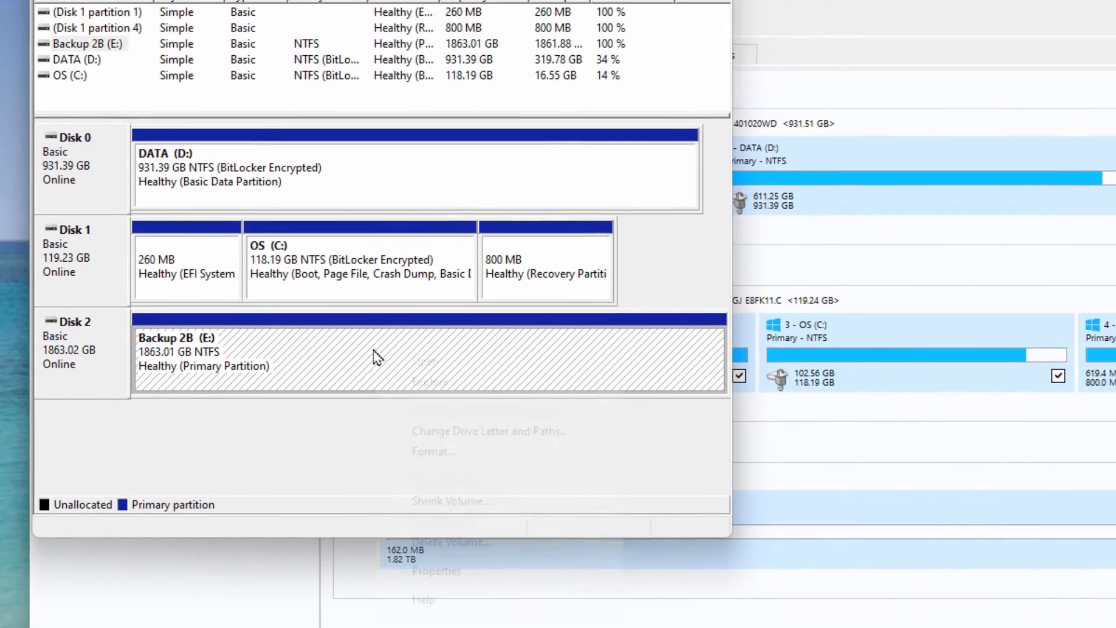
Delete the Backup 2B (E:) volume on Disk 2 and confirm erasing it.
{"action": "right_click", "coordinate": [376, 355]}
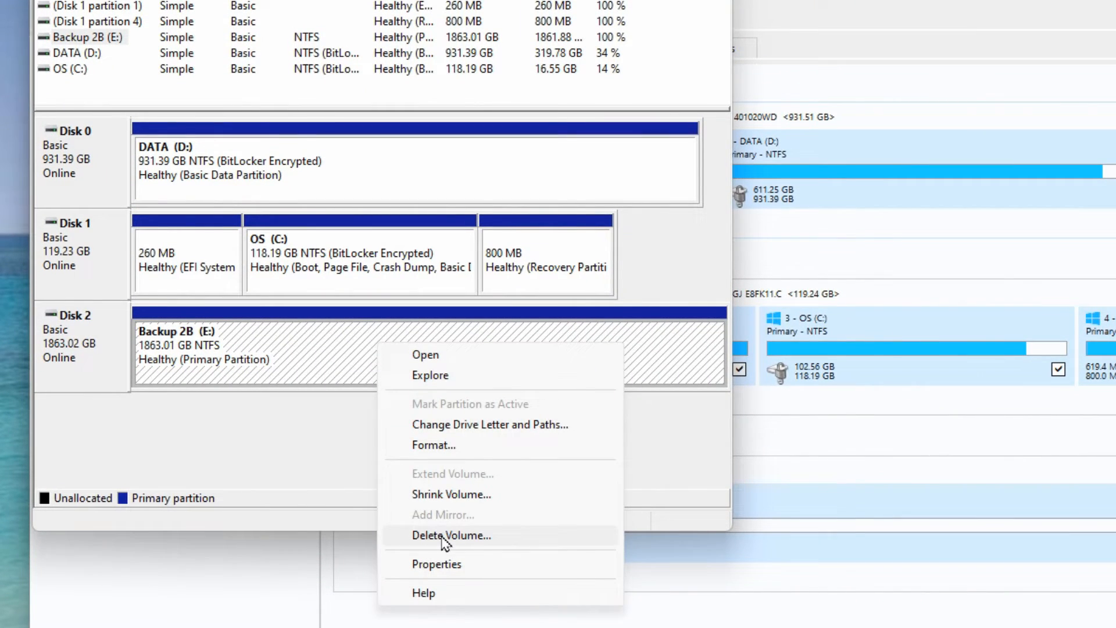
{"action": "left_click", "coordinate": [451, 534]}
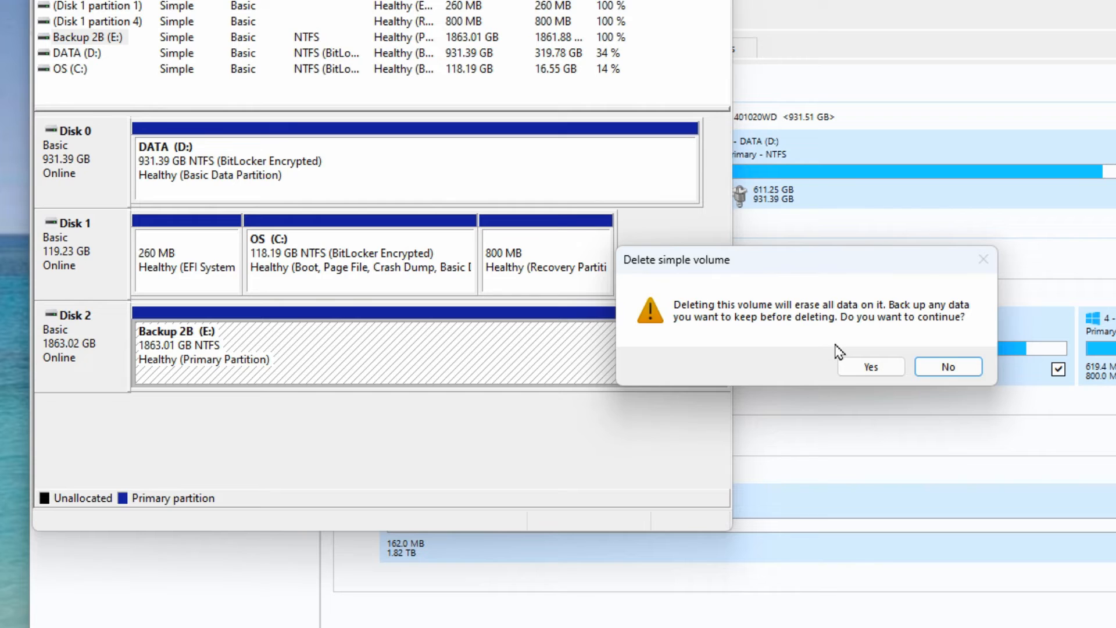
{"action": "left_click", "coordinate": [946, 366]}
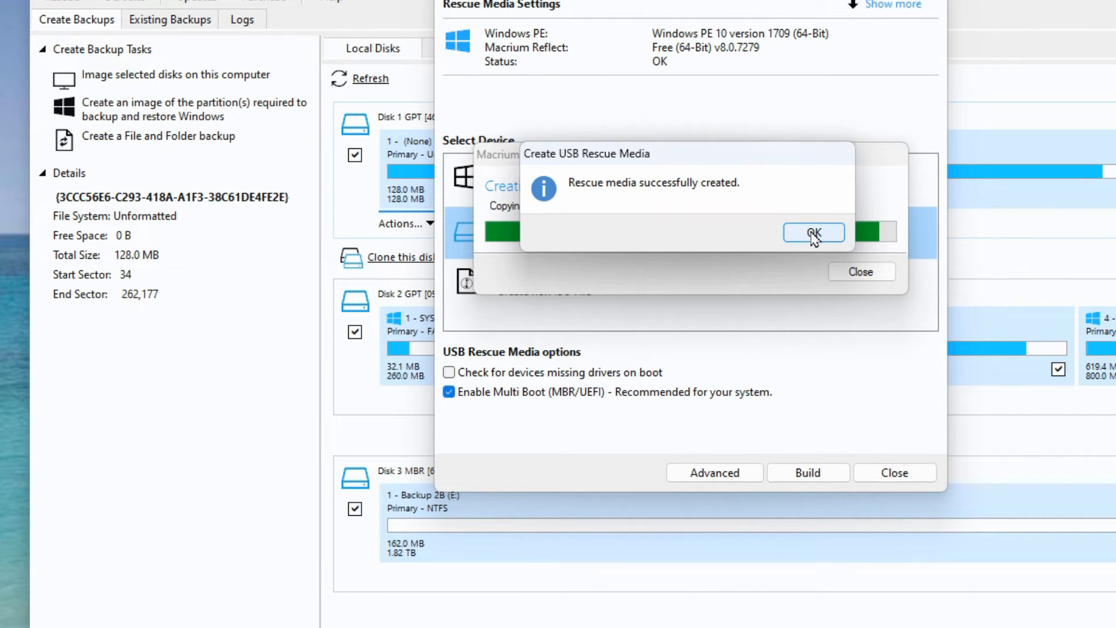
Acknowledge the rescue media success message and close Rescue Media Builder.
{"action": "left_click", "coordinate": [812, 233]}
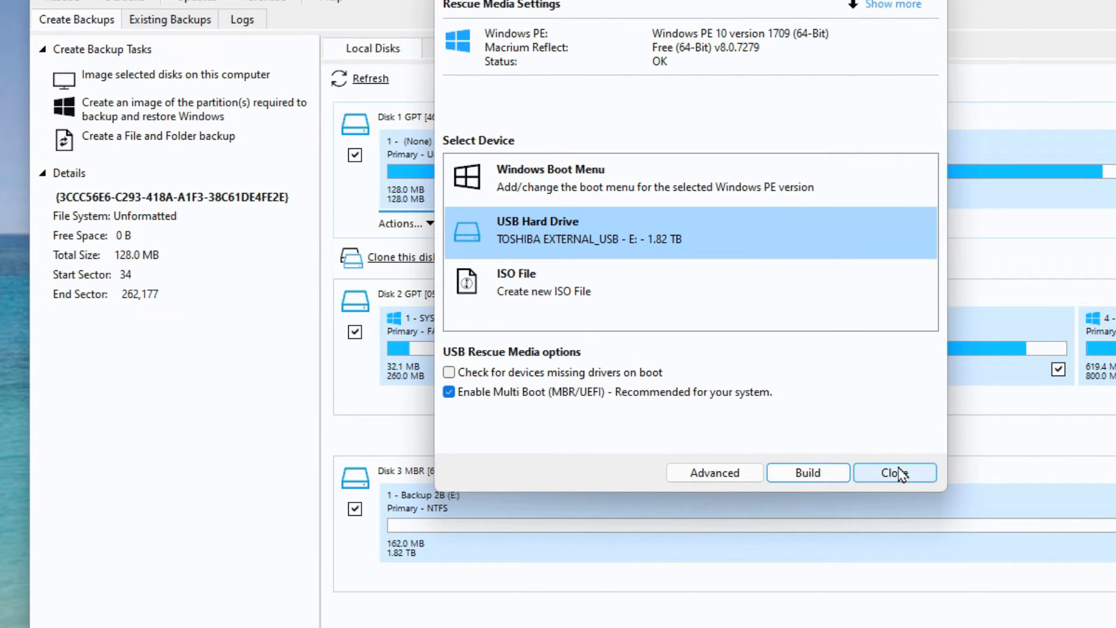
{"action": "left_click", "coordinate": [894, 473]}
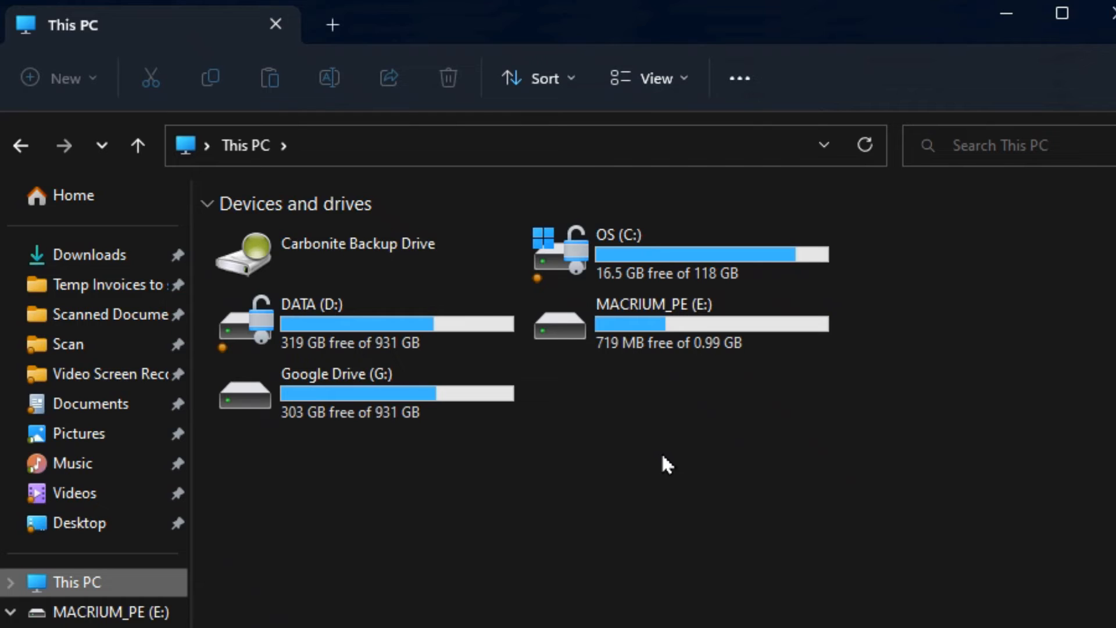
{"action": "mouse_move", "coordinate": [690, 408]}
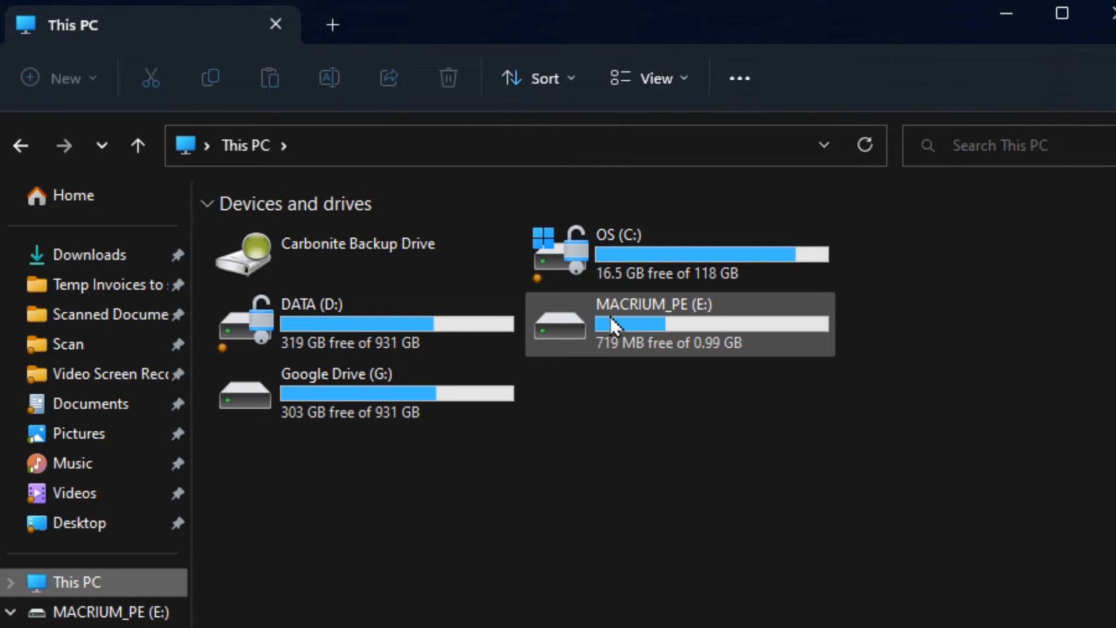
{"action": "mouse_move", "coordinate": [683, 312]}
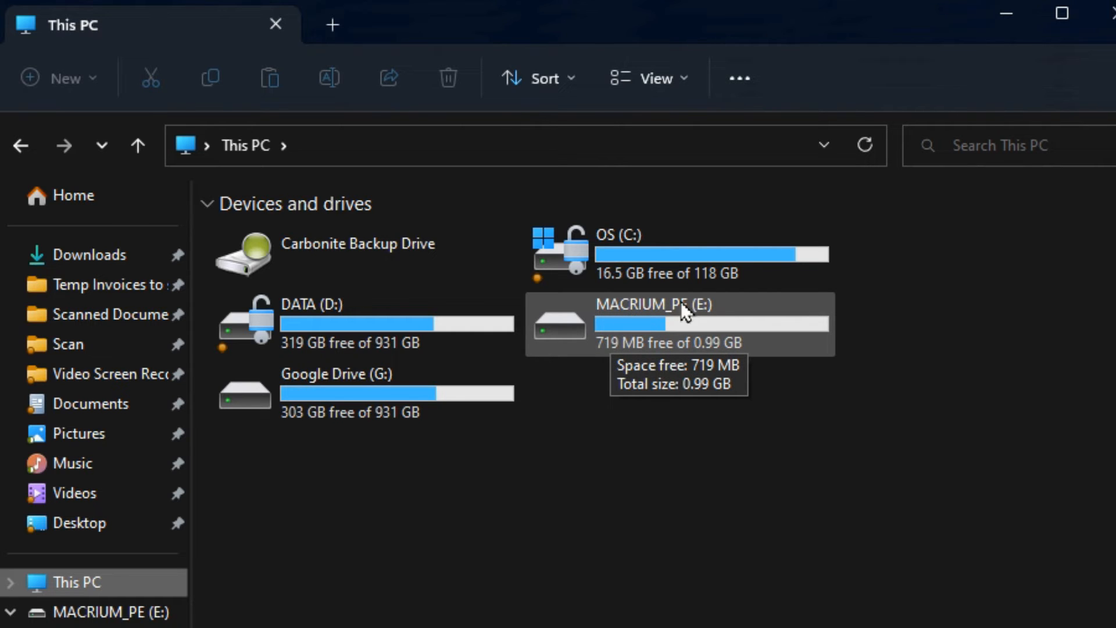
{"action": "mouse_move", "coordinate": [693, 345]}
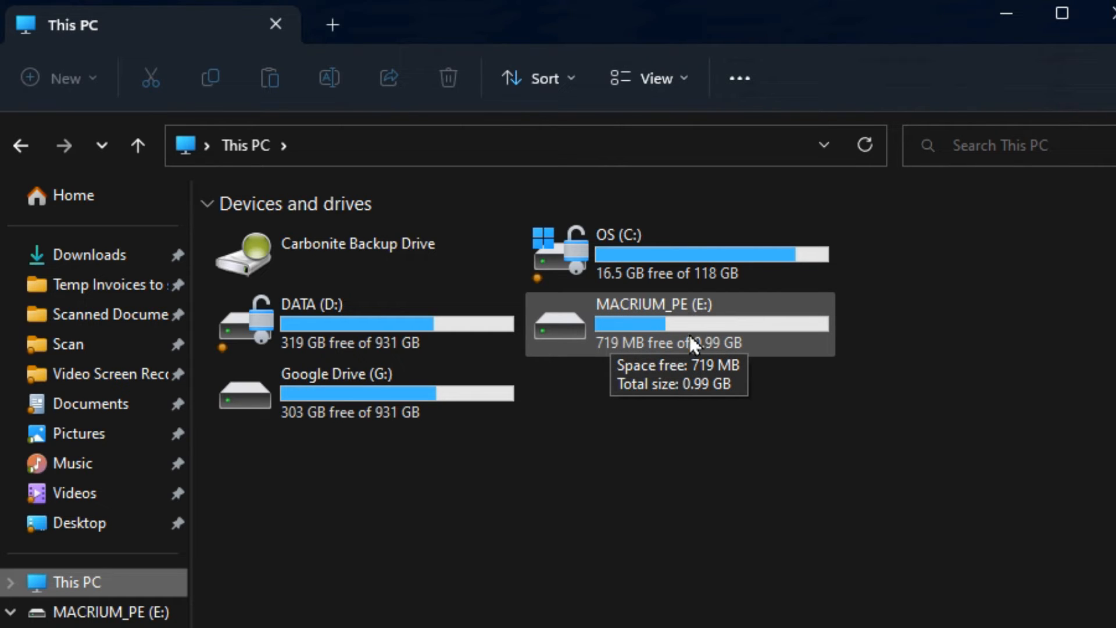
{"action": "mouse_move", "coordinate": [665, 376]}
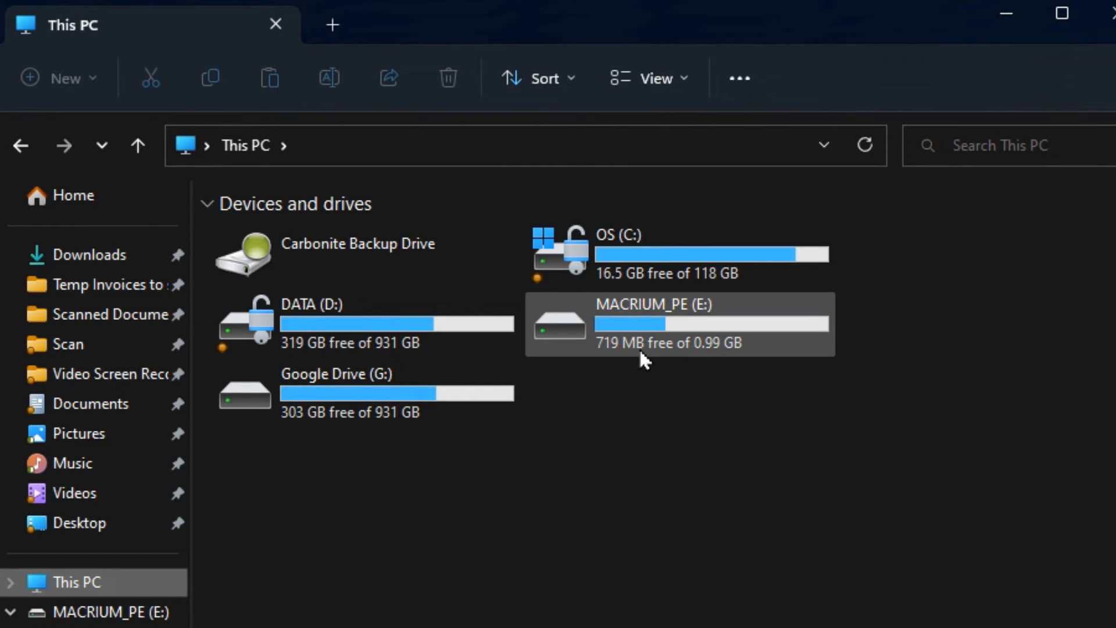
{"action": "mouse_move", "coordinate": [709, 365]}
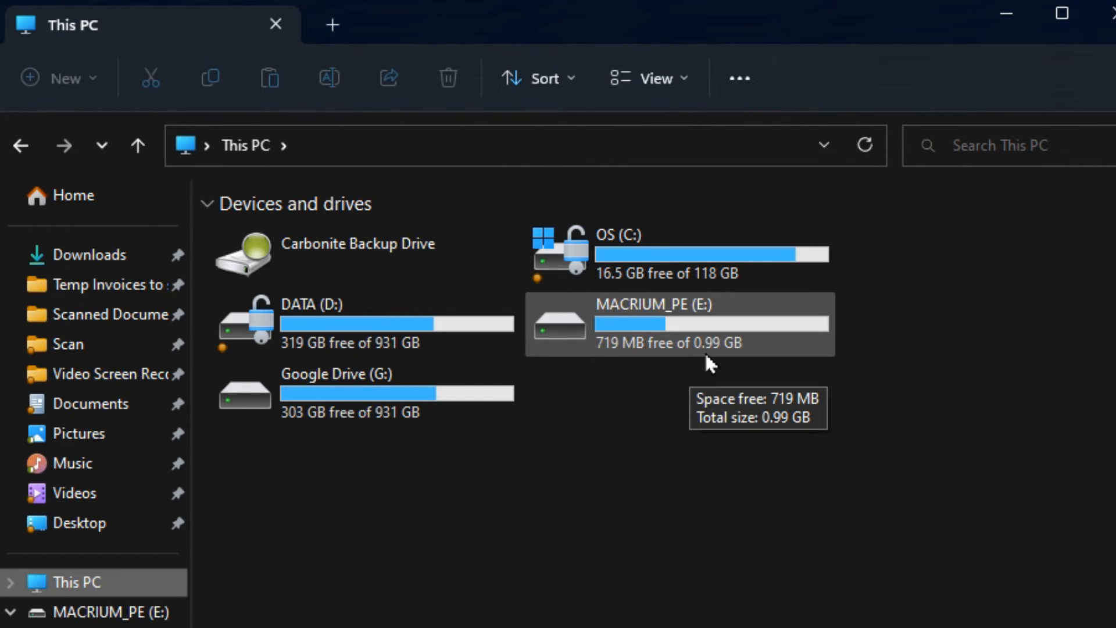
{"action": "mouse_move", "coordinate": [728, 364]}
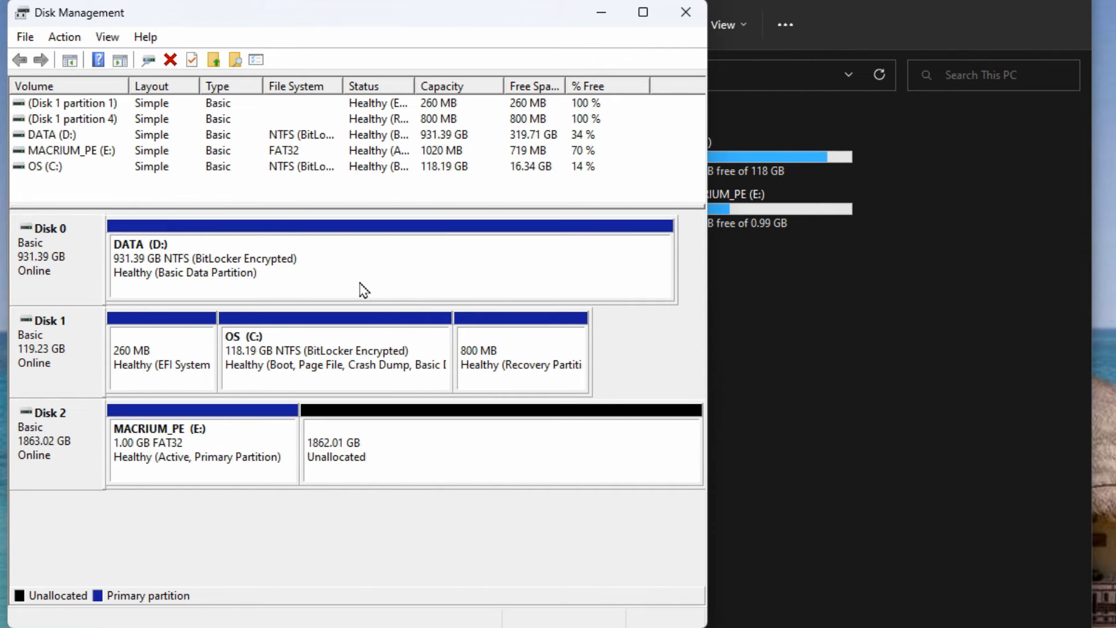
{"action": "mouse_move", "coordinate": [200, 452]}
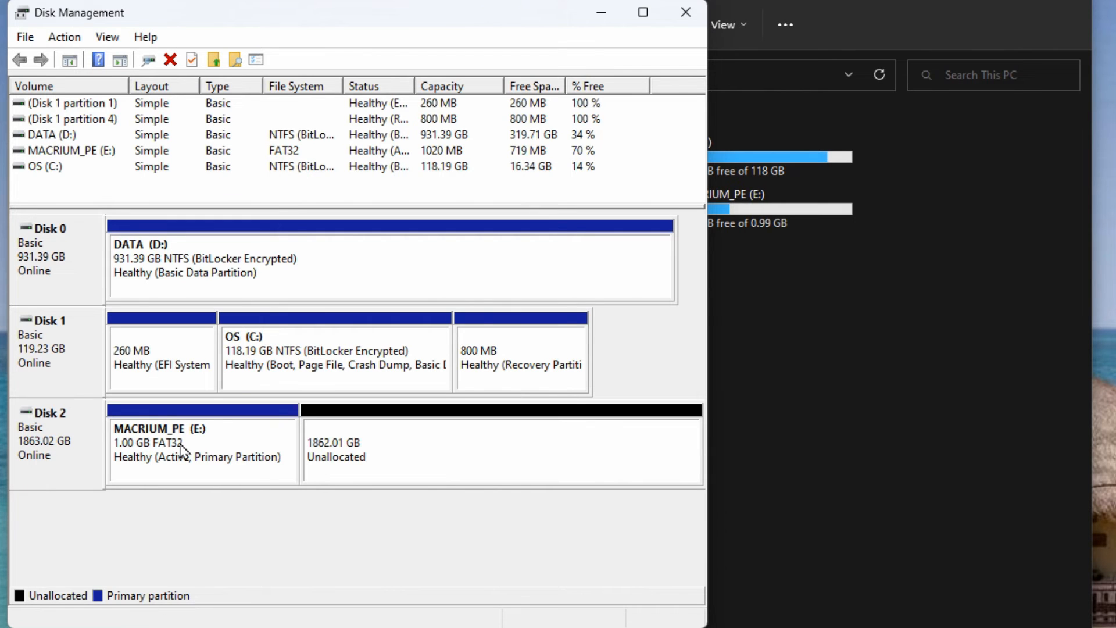
{"action": "mouse_move", "coordinate": [238, 459]}
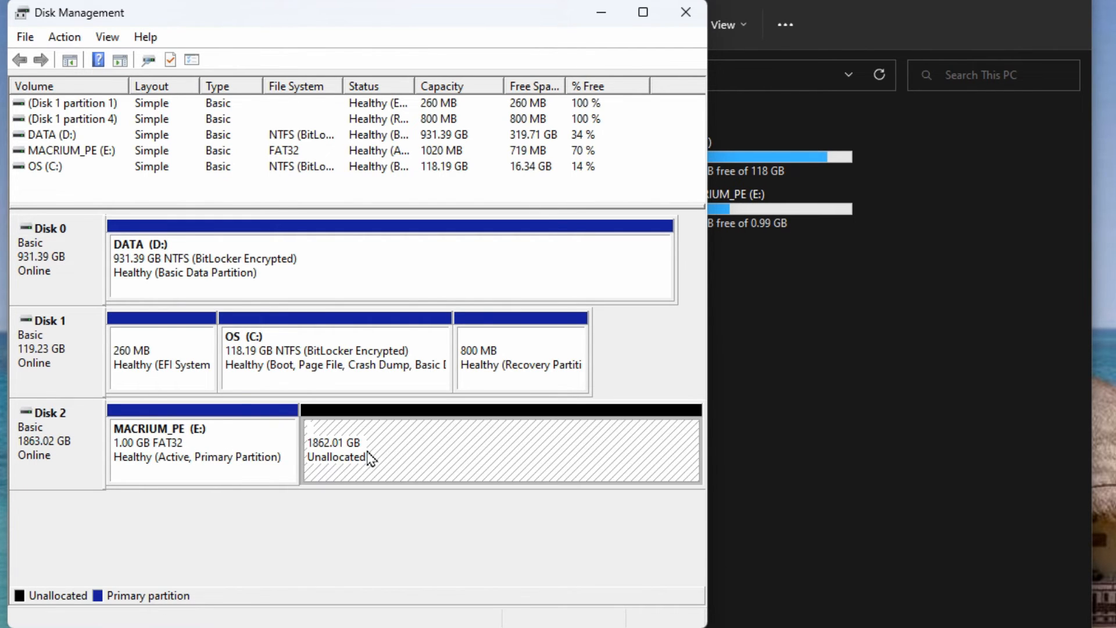
Create a new simple volume on the unallocated space at maximum size with drive letter F.
{"action": "right_click", "coordinate": [370, 456]}
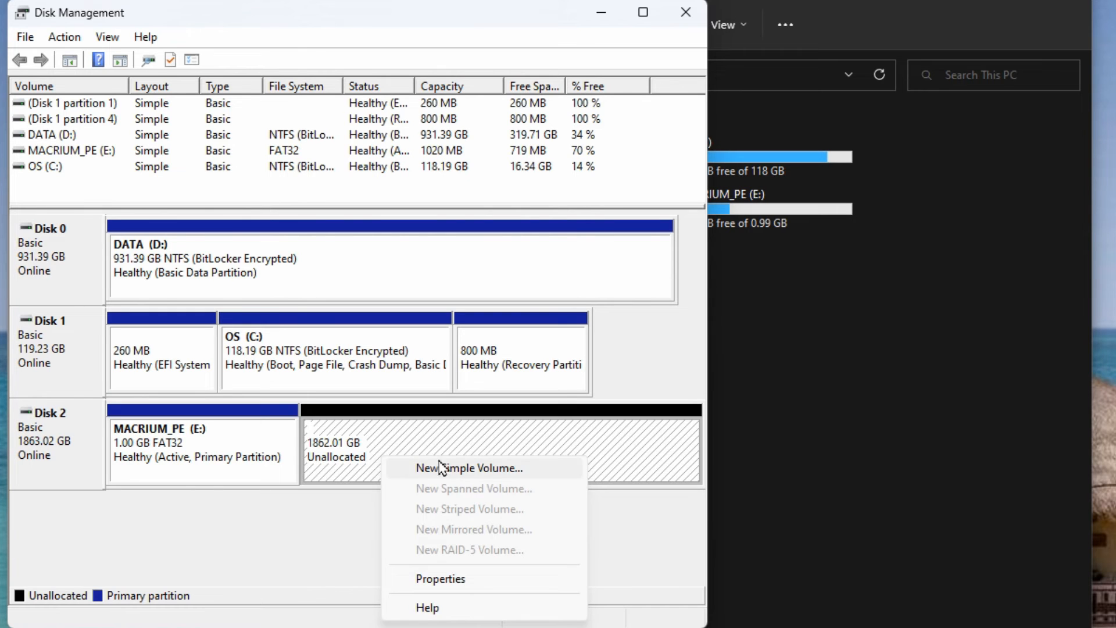
{"action": "left_click", "coordinate": [468, 468]}
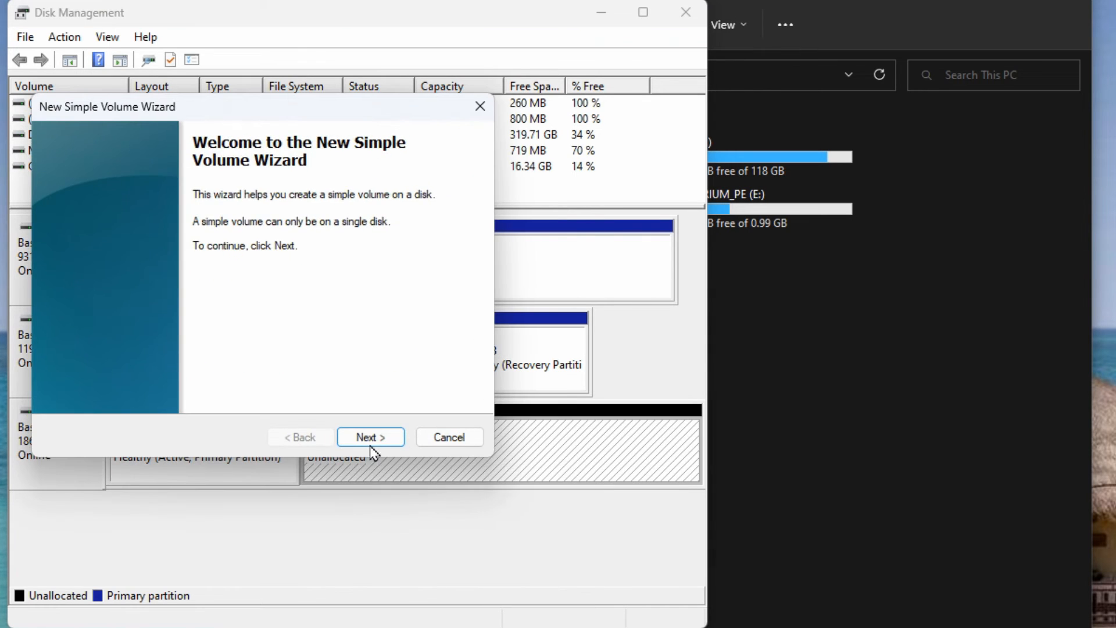
{"action": "left_click", "coordinate": [369, 435]}
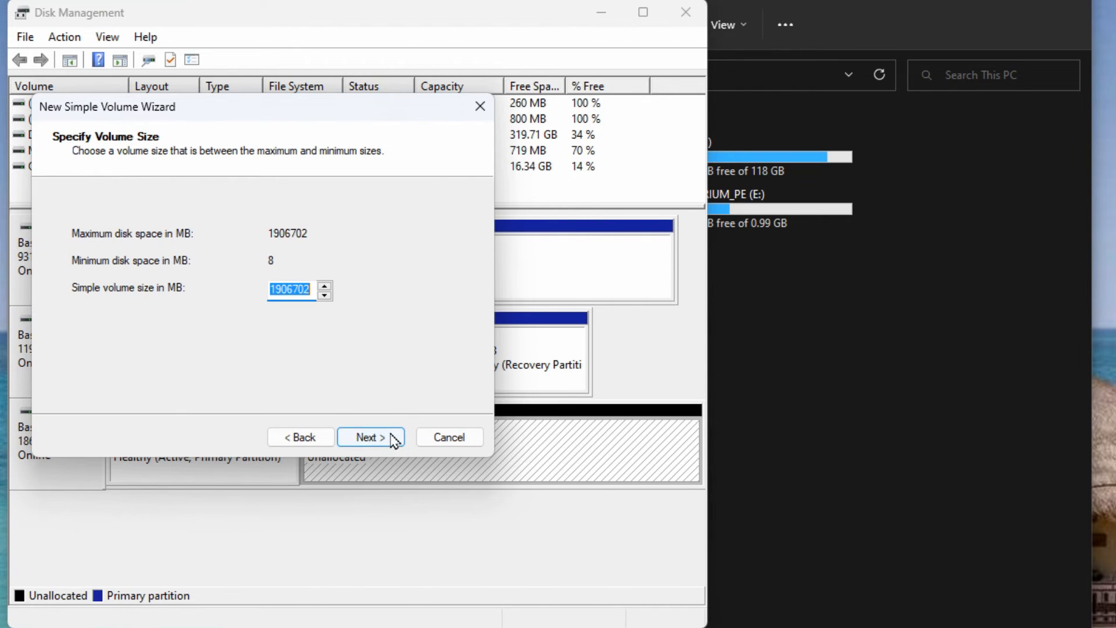
{"action": "left_click", "coordinate": [370, 437]}
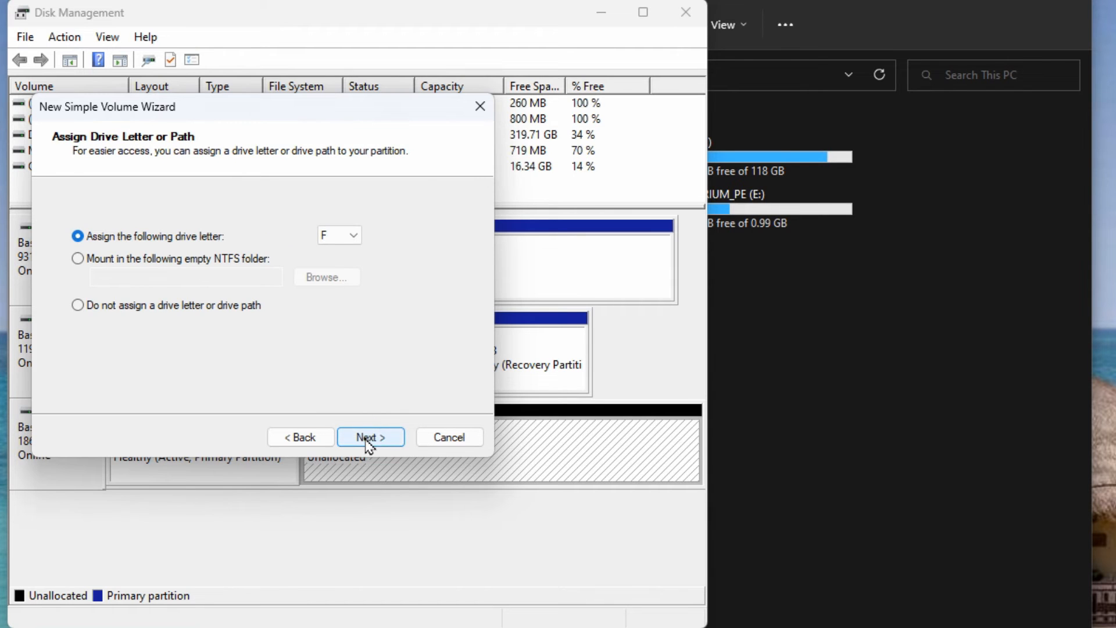
{"action": "left_click", "coordinate": [370, 437]}
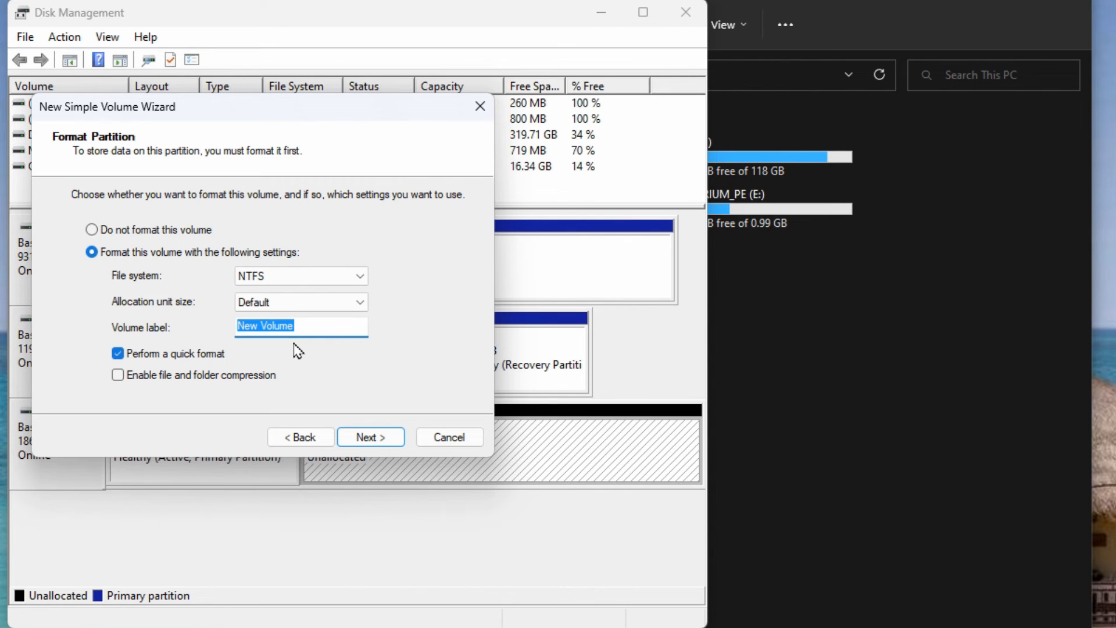
Quick-format the volume as NTFS labelled 'Backup 2B' and finish the wizard.
{"action": "type", "text": "Backup"}
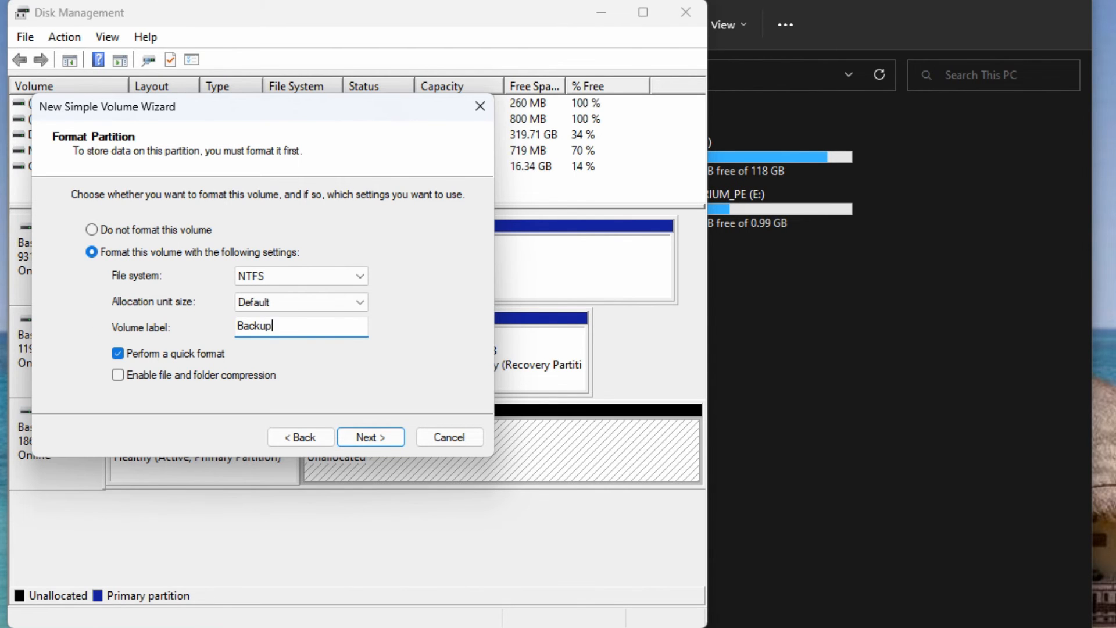
{"action": "type", "text": "2B"}
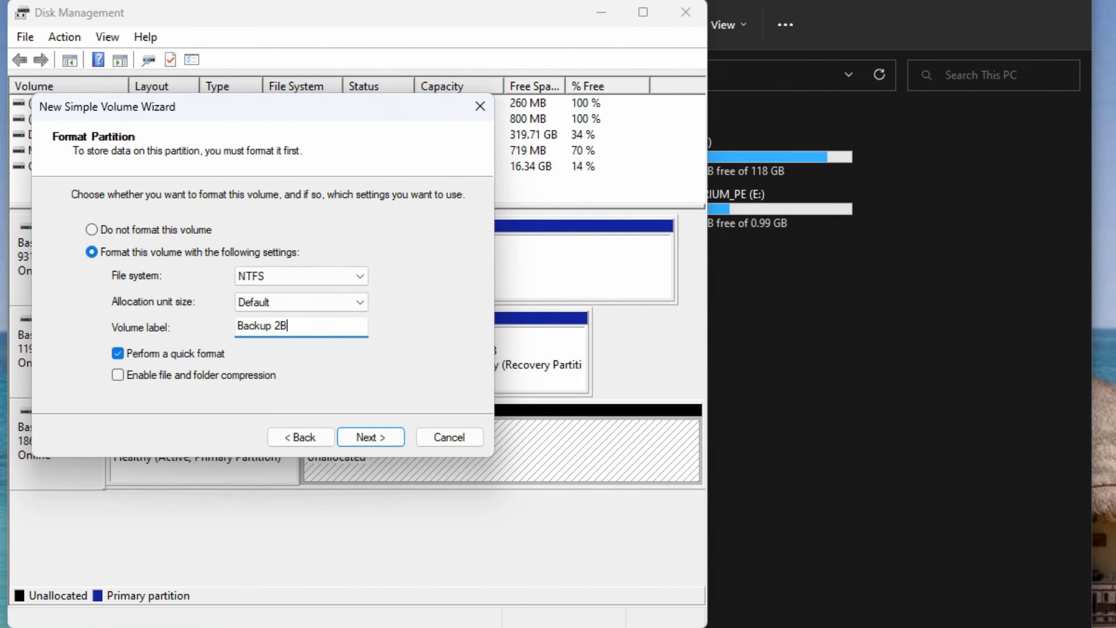
{"action": "left_click", "coordinate": [369, 436]}
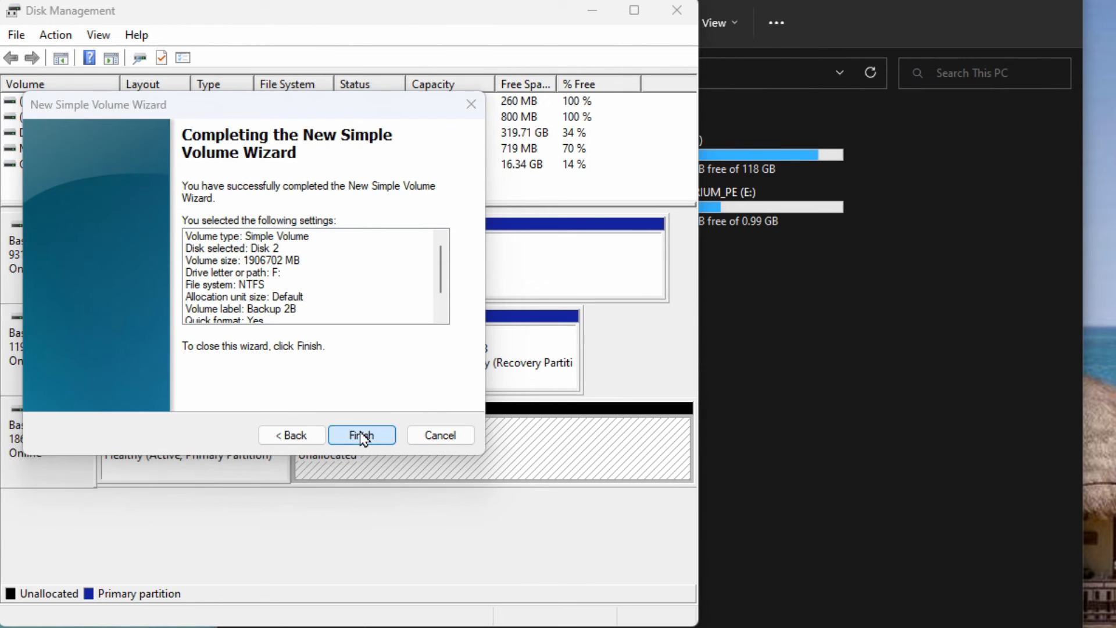
{"action": "left_click", "coordinate": [362, 435]}
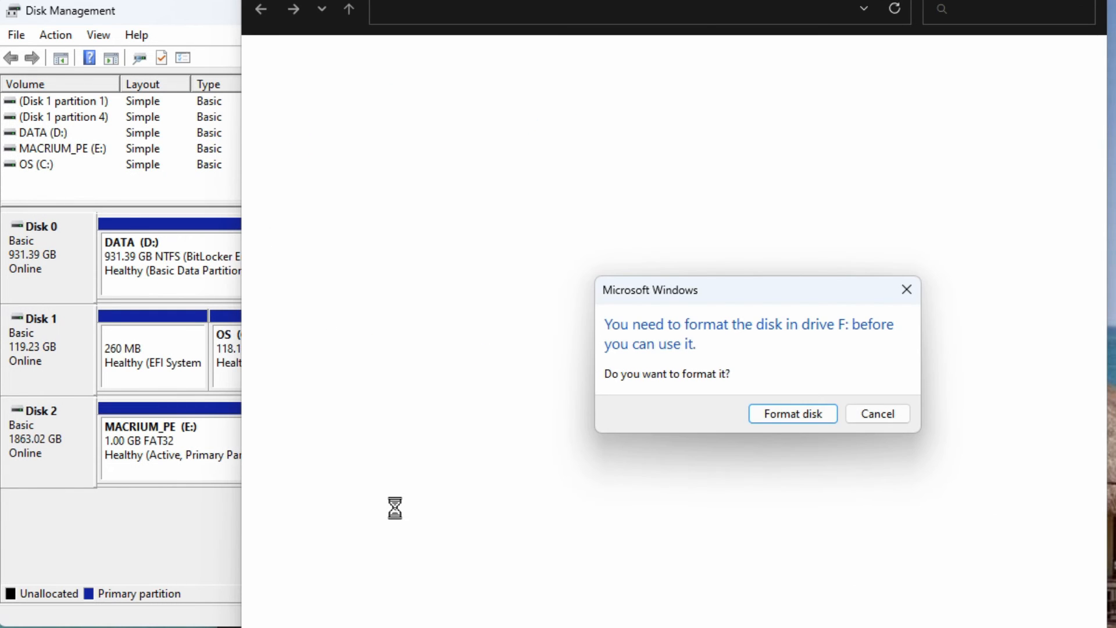
{"action": "mouse_move", "coordinate": [677, 351]}
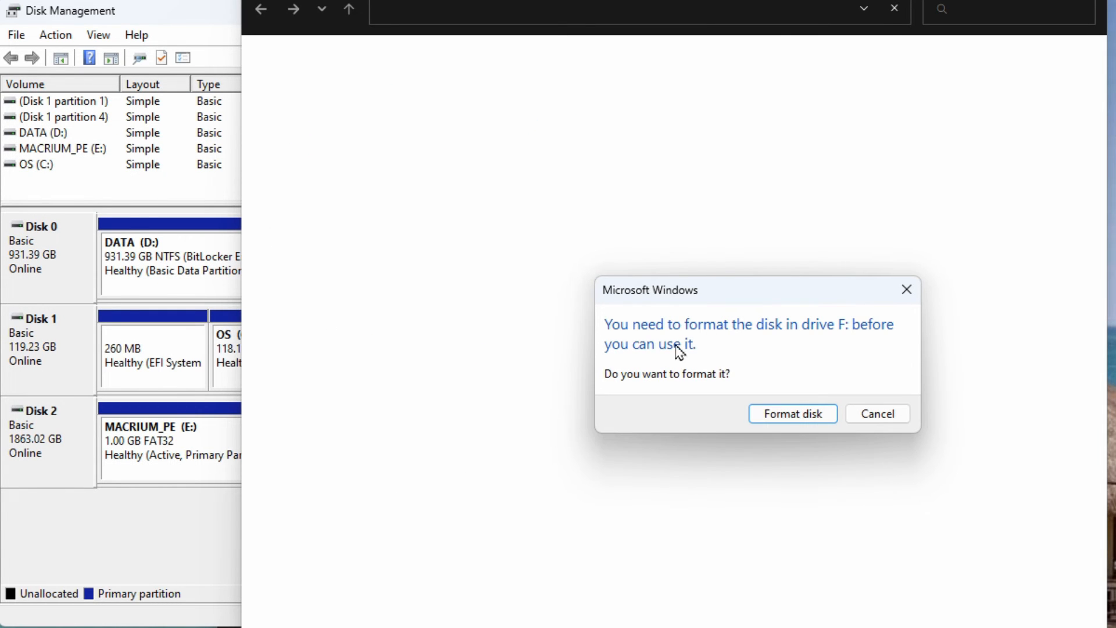
{"action": "mouse_move", "coordinate": [761, 356]}
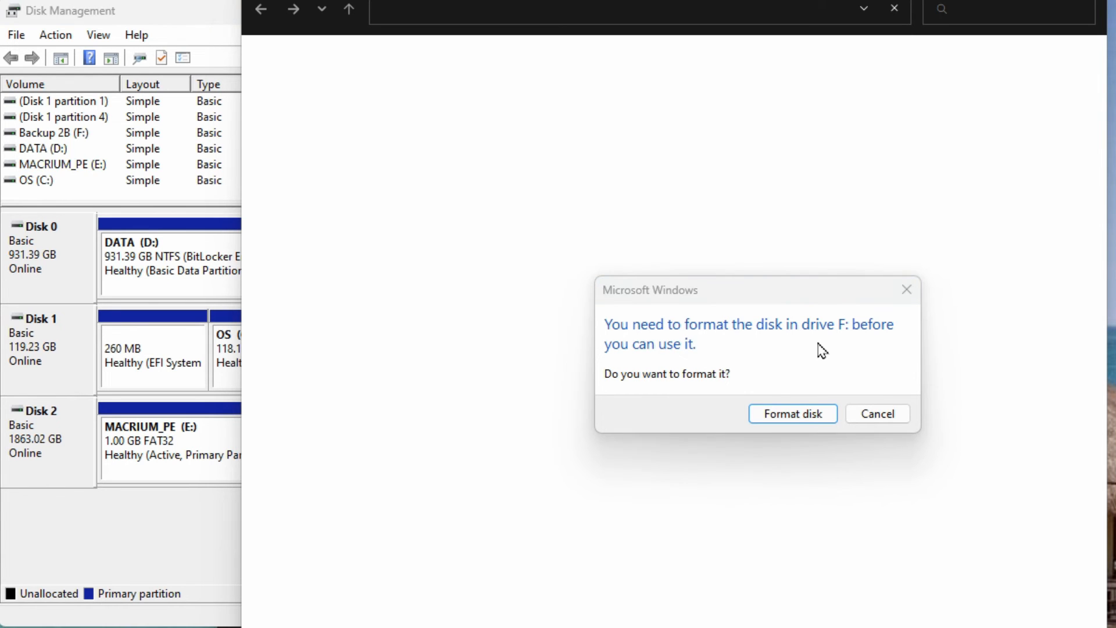
Cancel both 'format the disk in drive F:' prompts for the already formatted Backup 2B drive.
{"action": "left_click", "coordinate": [877, 414]}
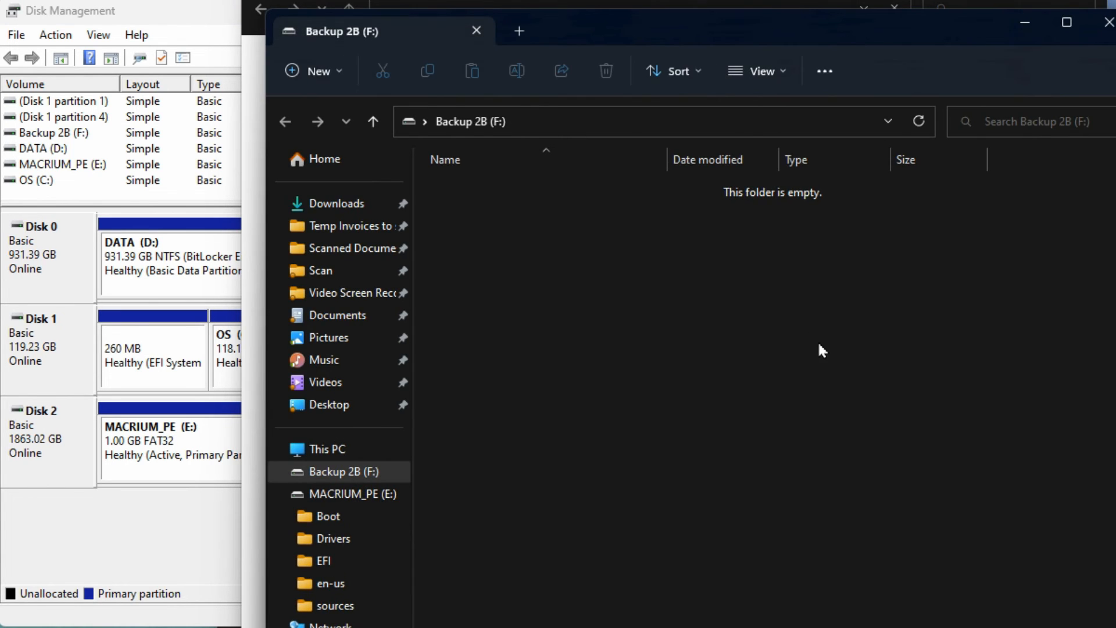
{"action": "mouse_move", "coordinate": [794, 299]}
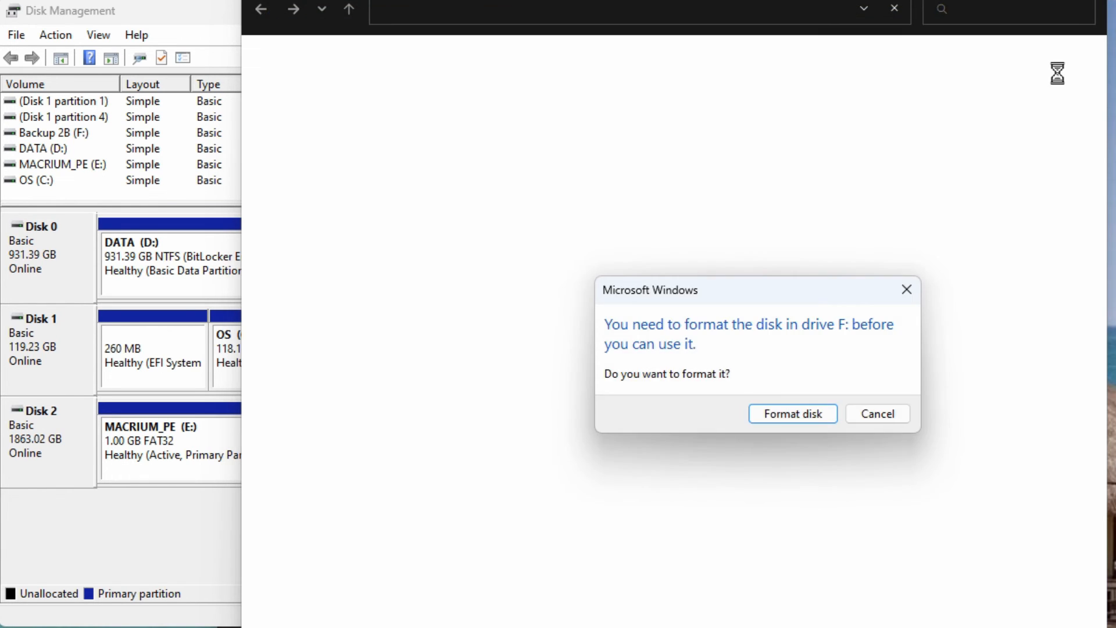
{"action": "left_click", "coordinate": [876, 414]}
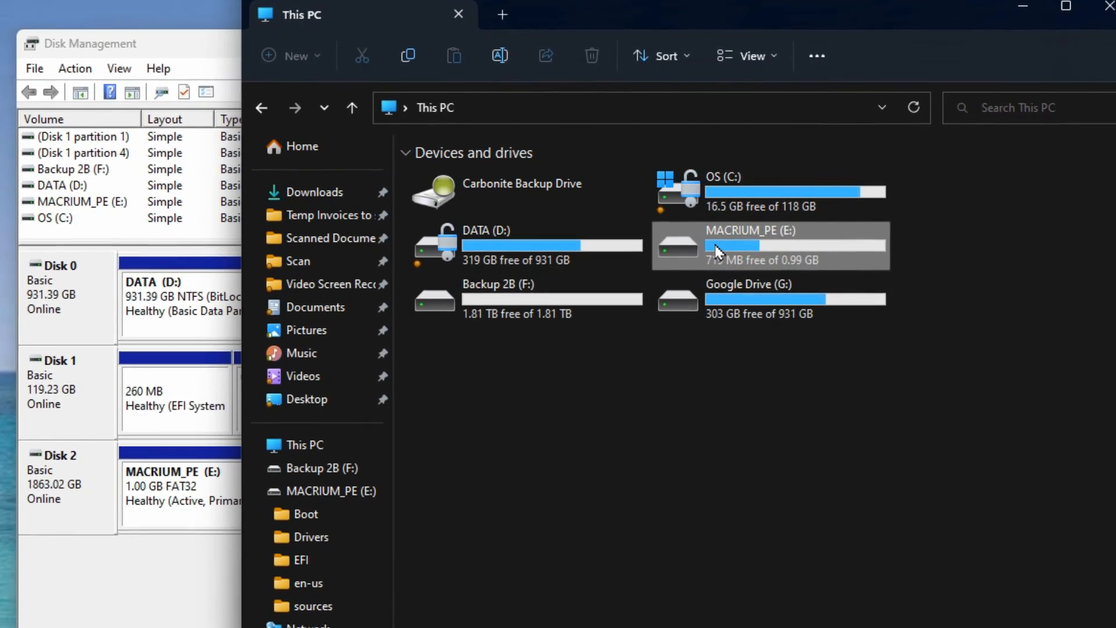
{"action": "mouse_move", "coordinate": [782, 252]}
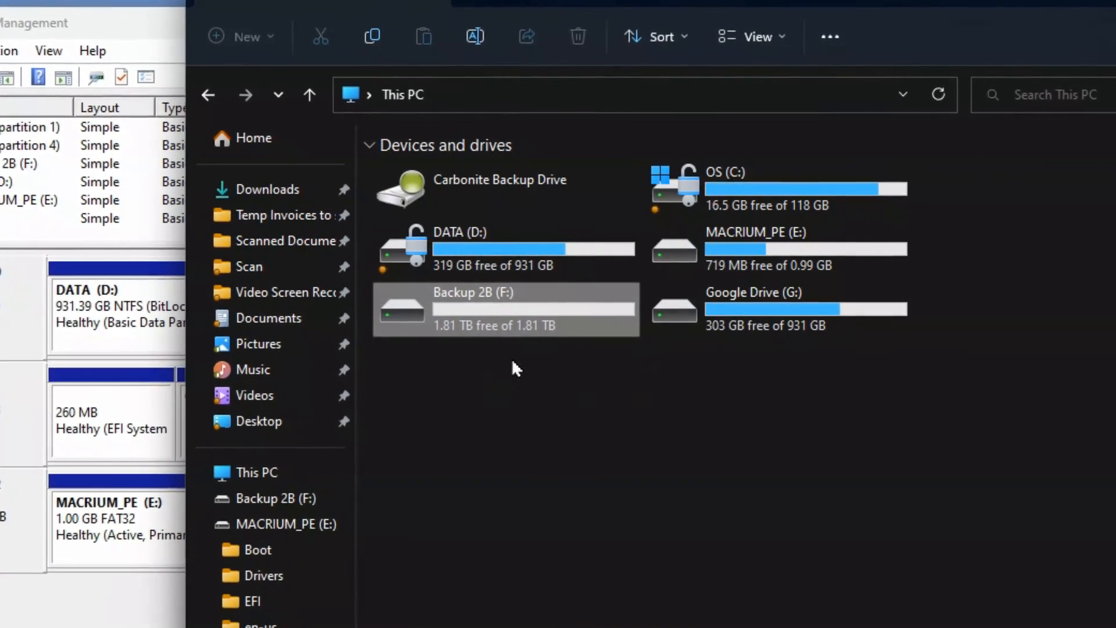
{"action": "mouse_move", "coordinate": [483, 327]}
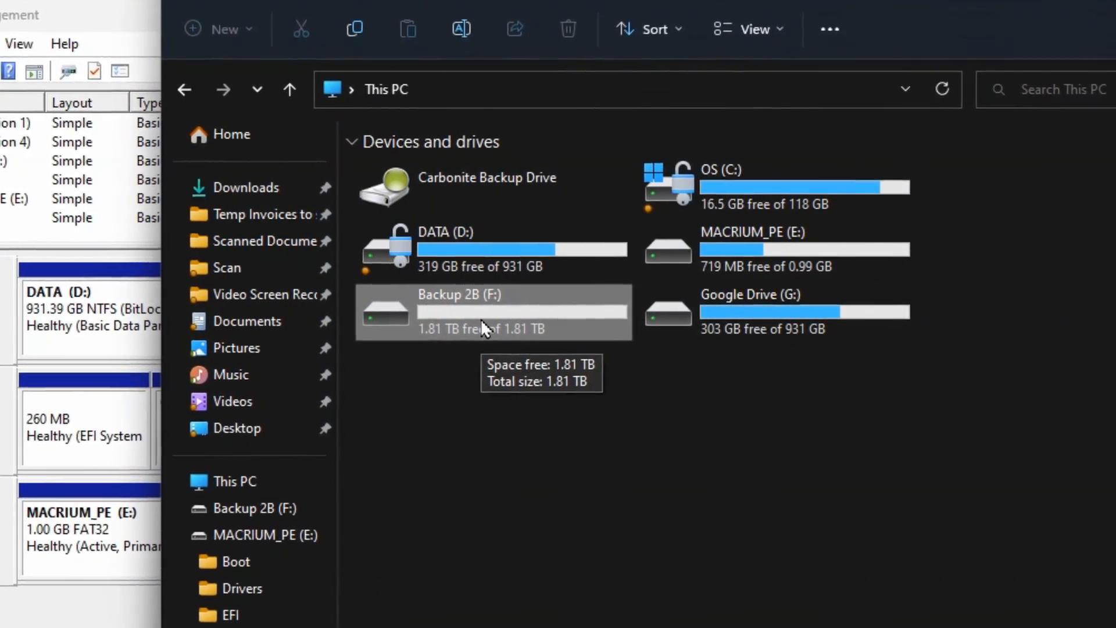